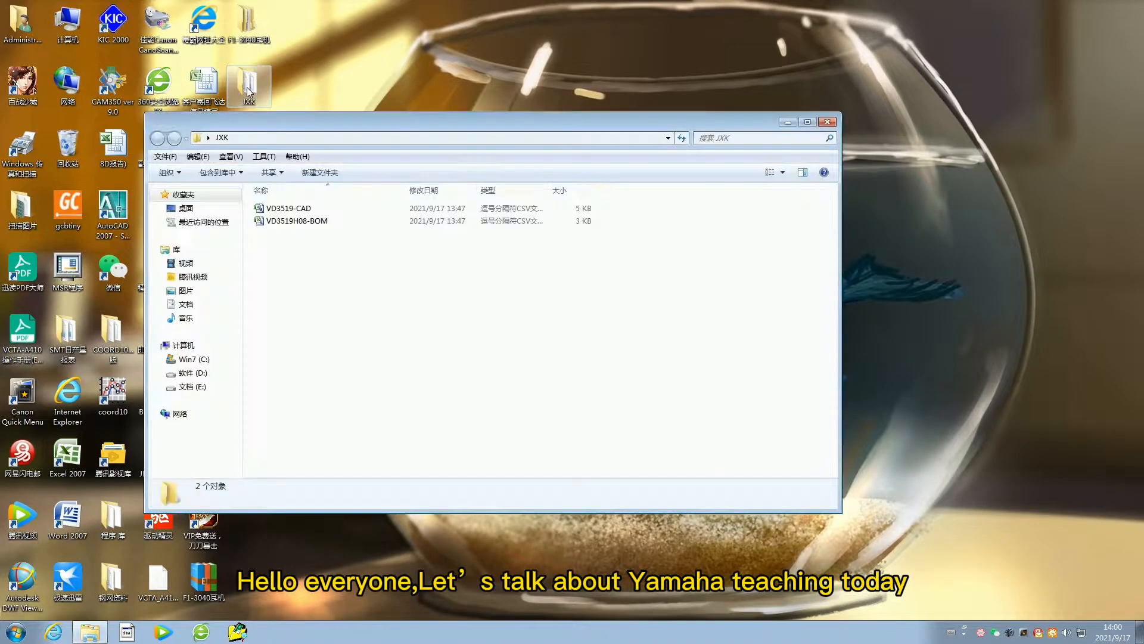
# Open the VD3519-CAD placement file from the JXK folder into Excel
pyautogui.doubleClick(287, 207)
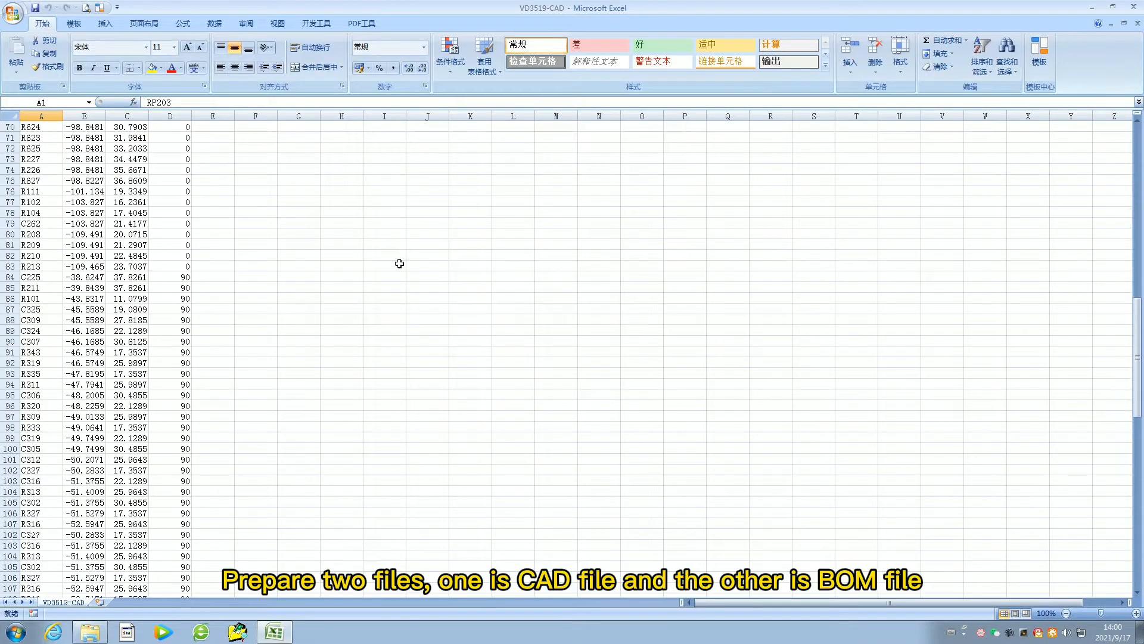
# Widen columns A and B of the BOM sheet and select the reference-designator column B
pyautogui.scroll(-3)
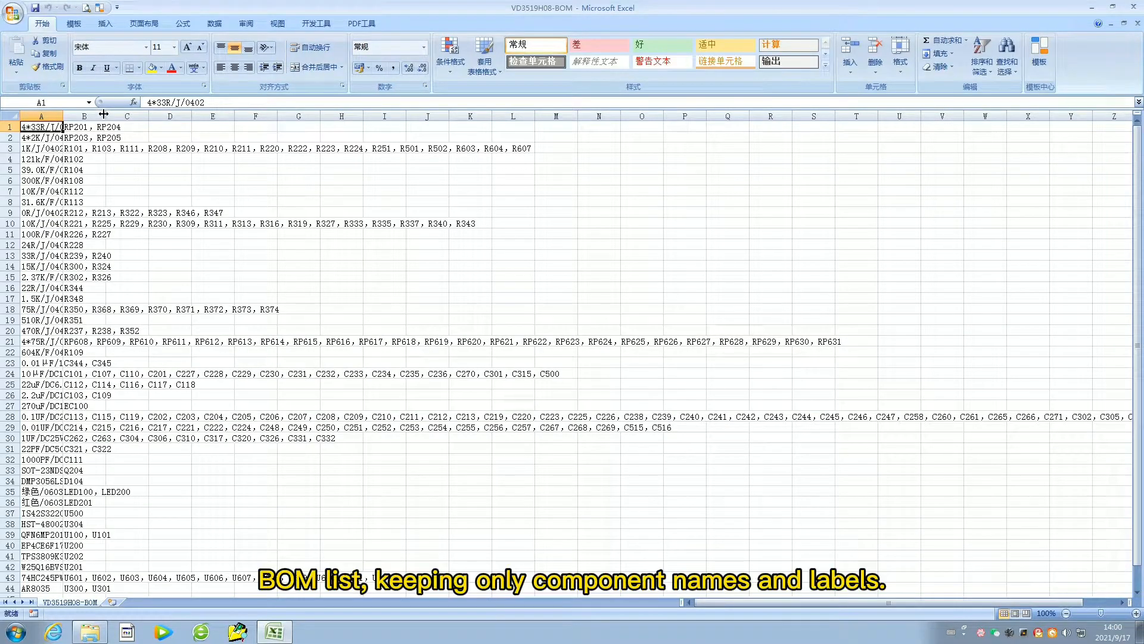
pyautogui.moveTo(63, 115); pyautogui.dragTo(345, 115)
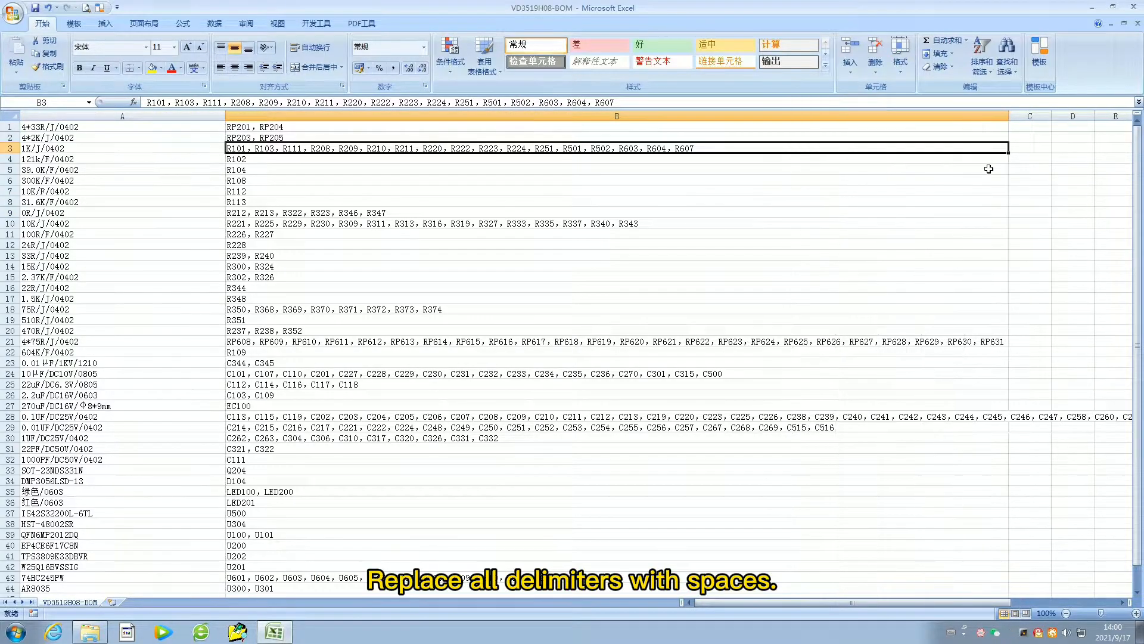
pyautogui.click(616, 170)
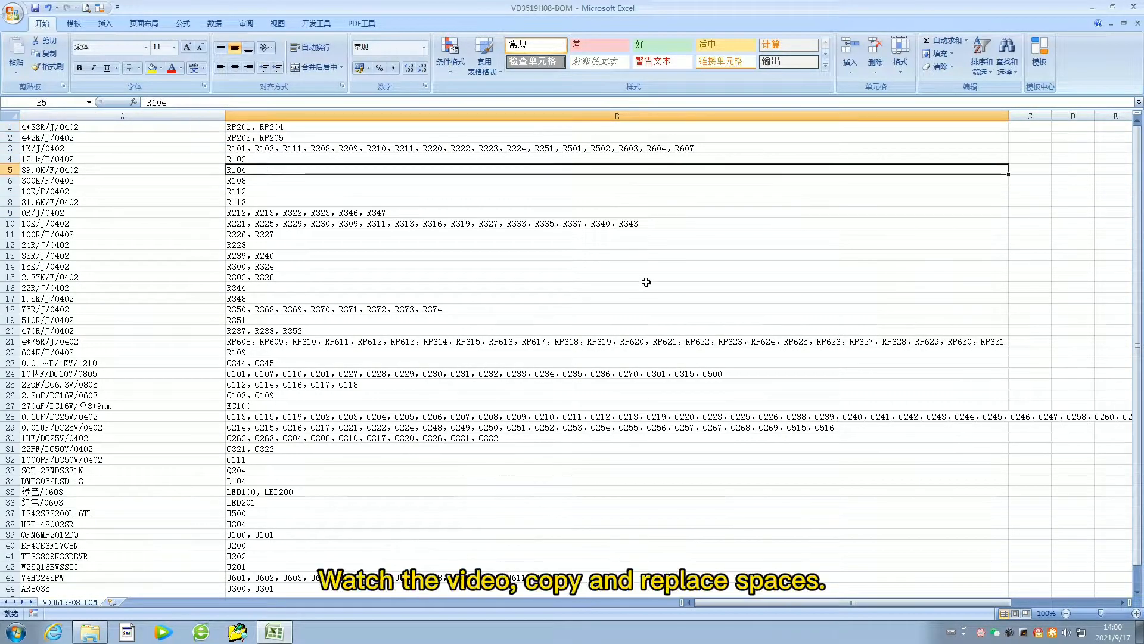
pyautogui.moveTo(287, 155)
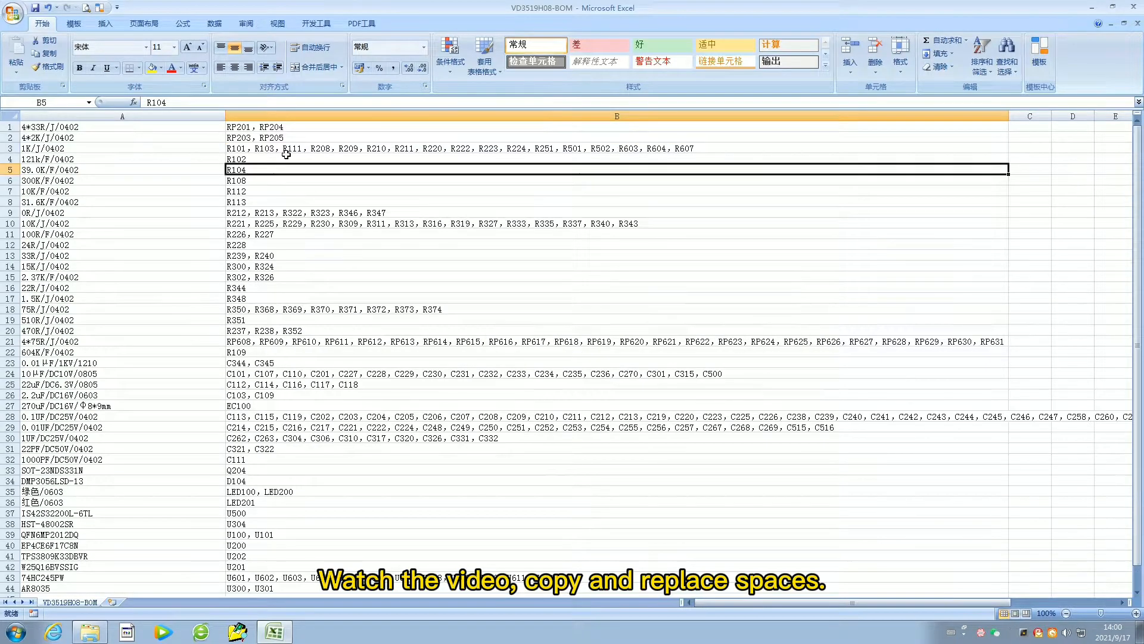
pyautogui.scroll(-3)
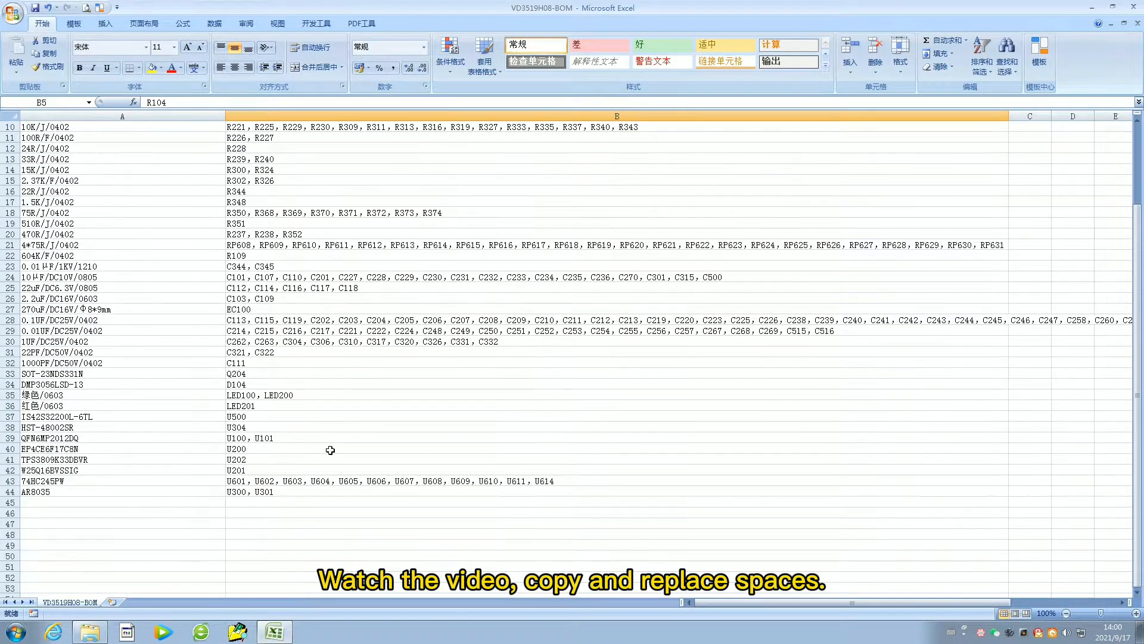
pyautogui.scroll(3)
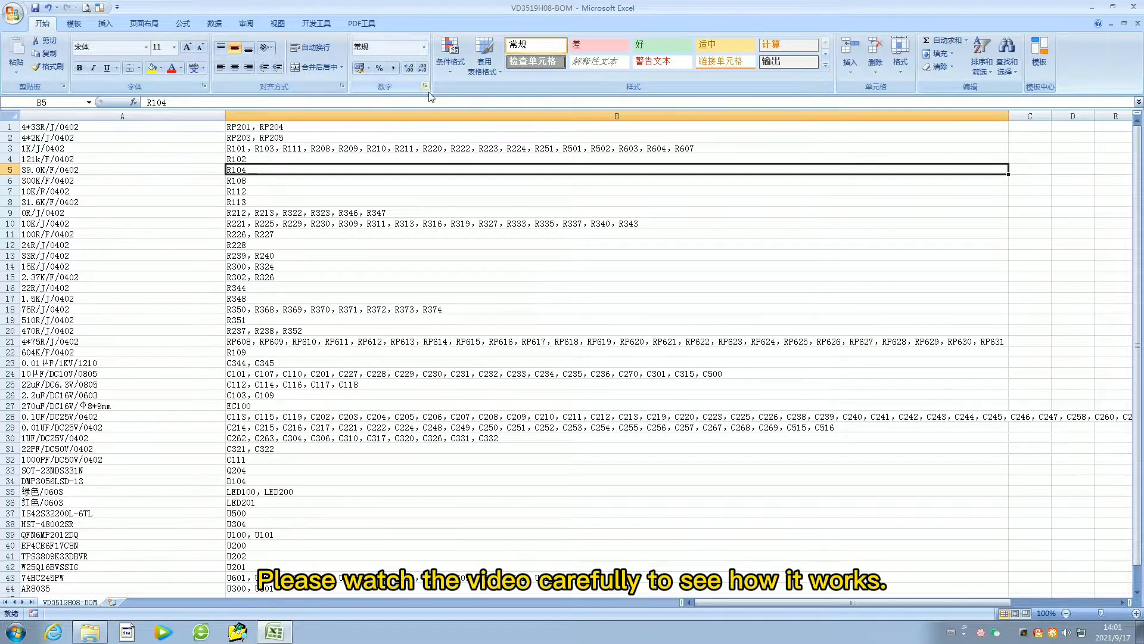
pyautogui.click(616, 116)
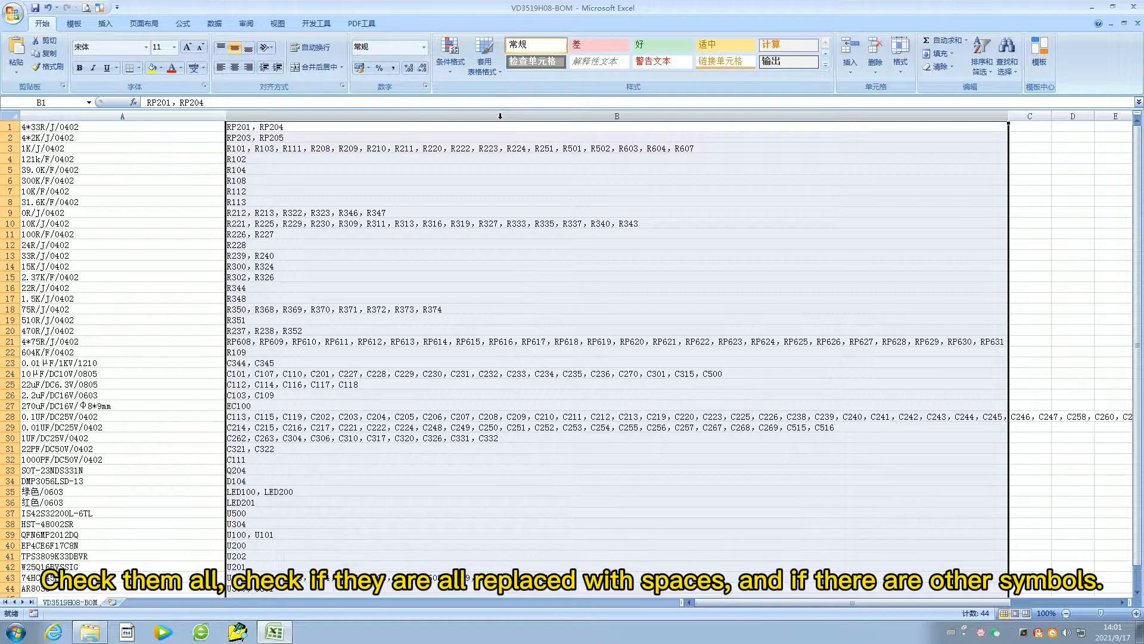
# Replace every comma in the reference-designator column with a space (215 replacements)
pyautogui.press('Ctrl+h')
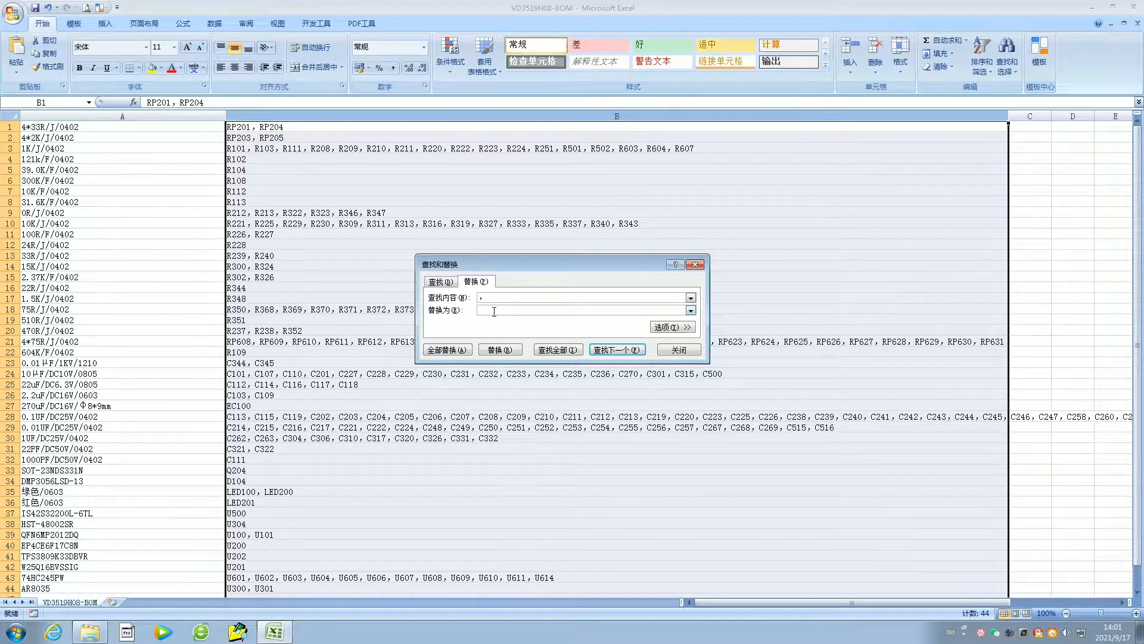
pyautogui.click(447, 350)
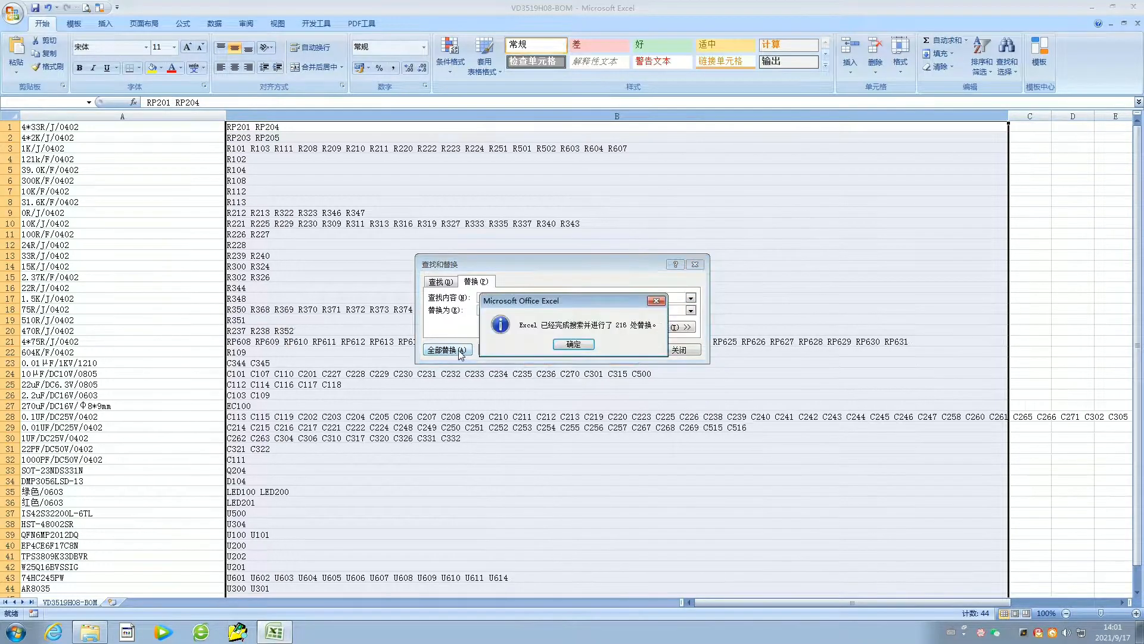
pyautogui.click(573, 344)
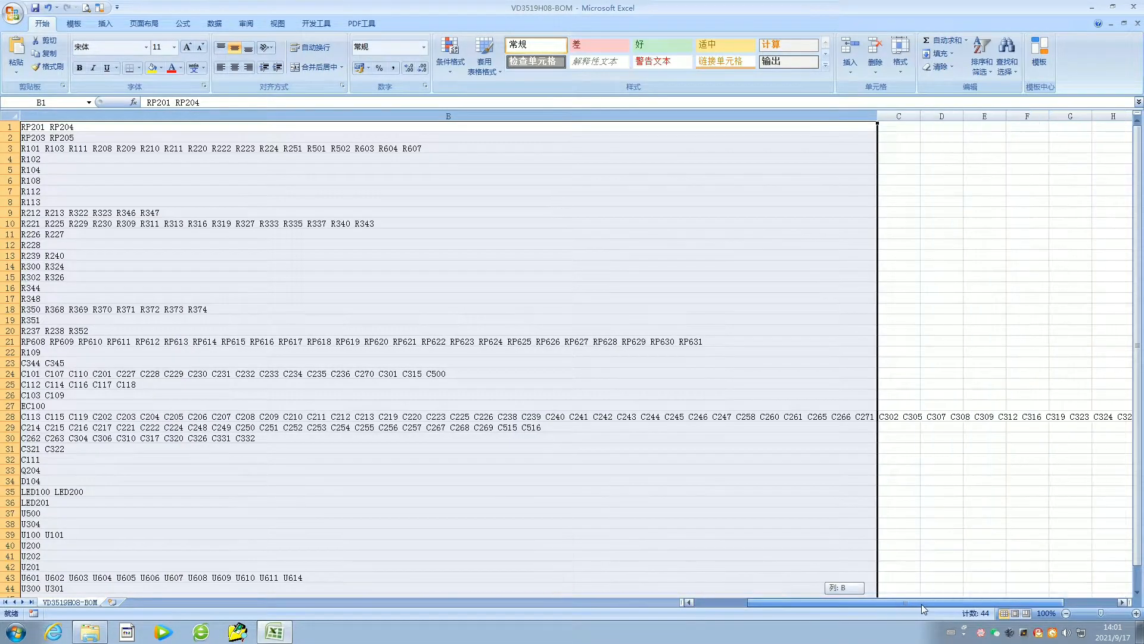
# Close the workbook, saving changes in CSV format over the existing VD3519H08-BOM file
pyautogui.hscroll(-3)
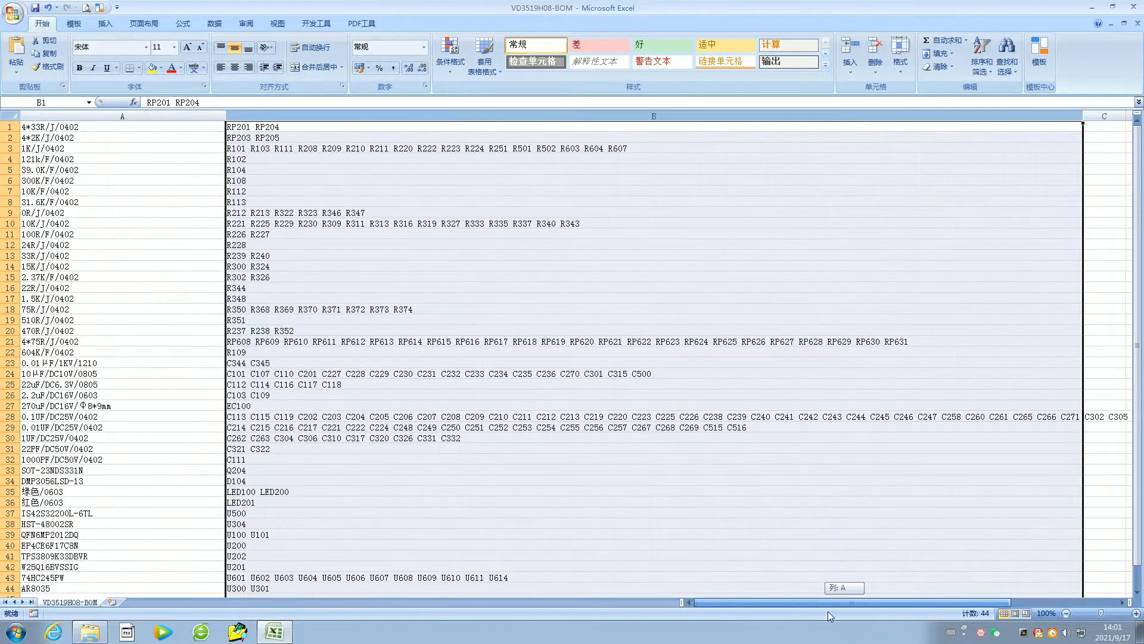
pyautogui.scroll(-3)
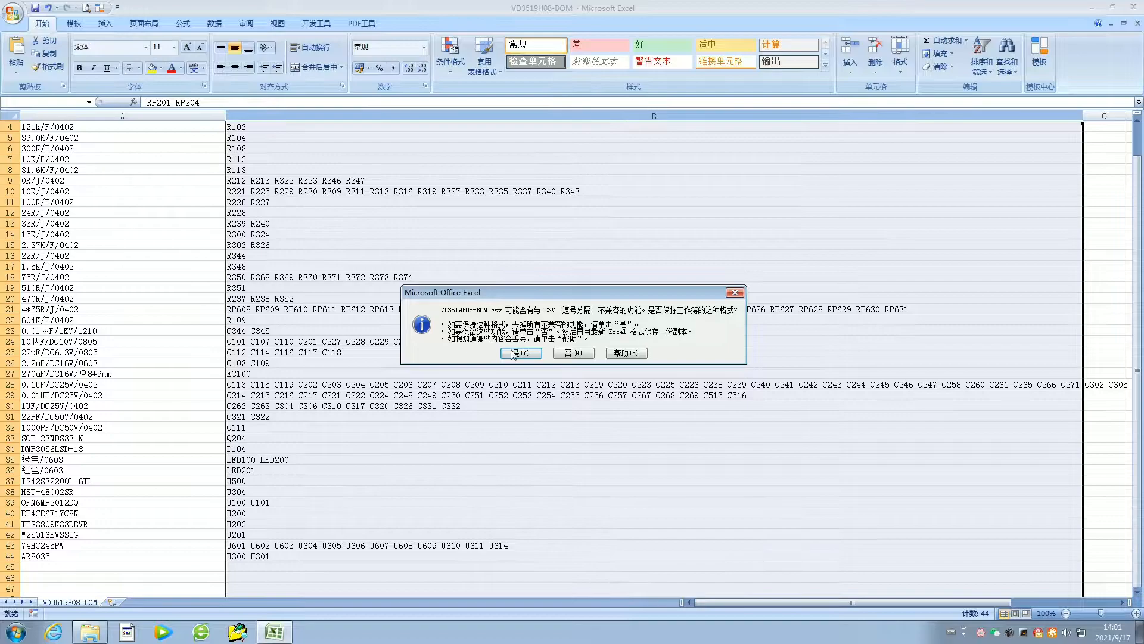
pyautogui.click(521, 353)
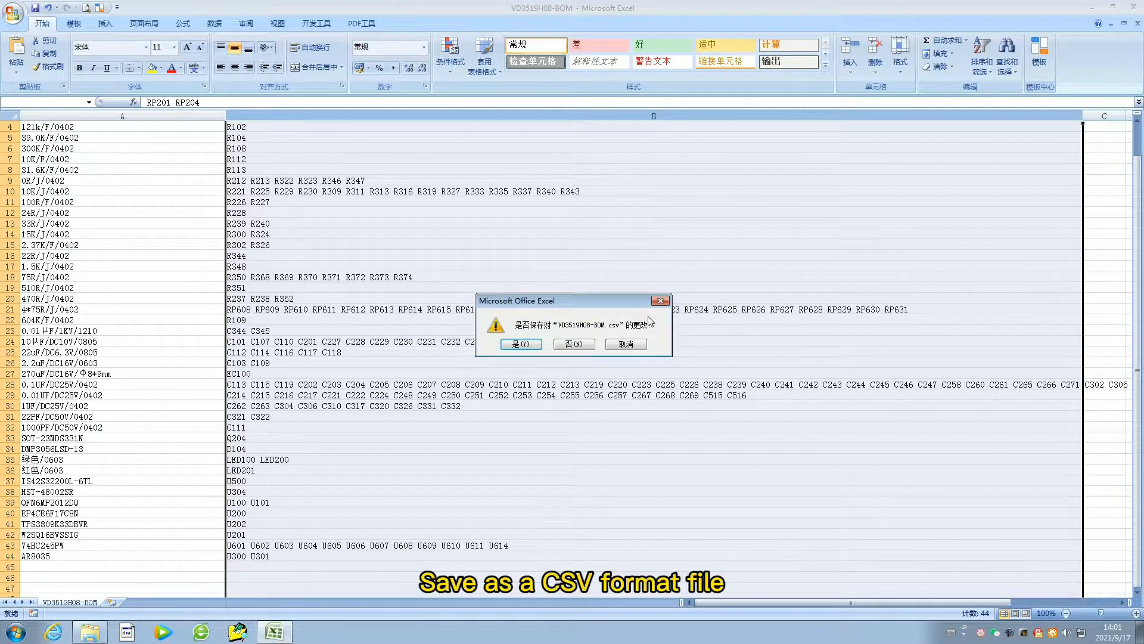
pyautogui.click(521, 343)
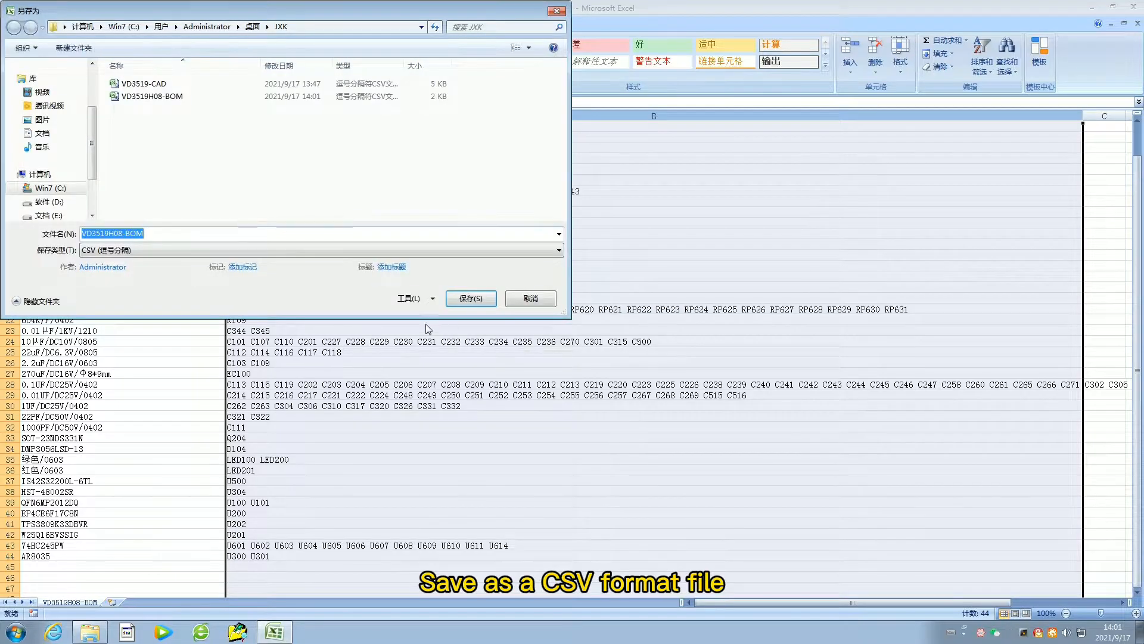
pyautogui.click(470, 298)
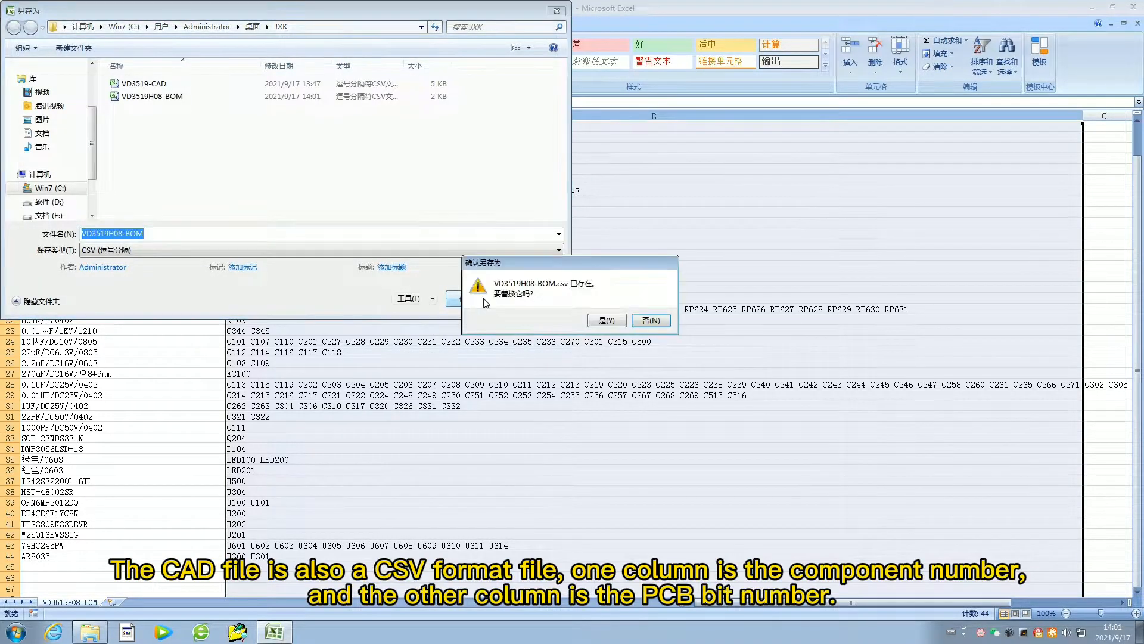
pyautogui.click(606, 320)
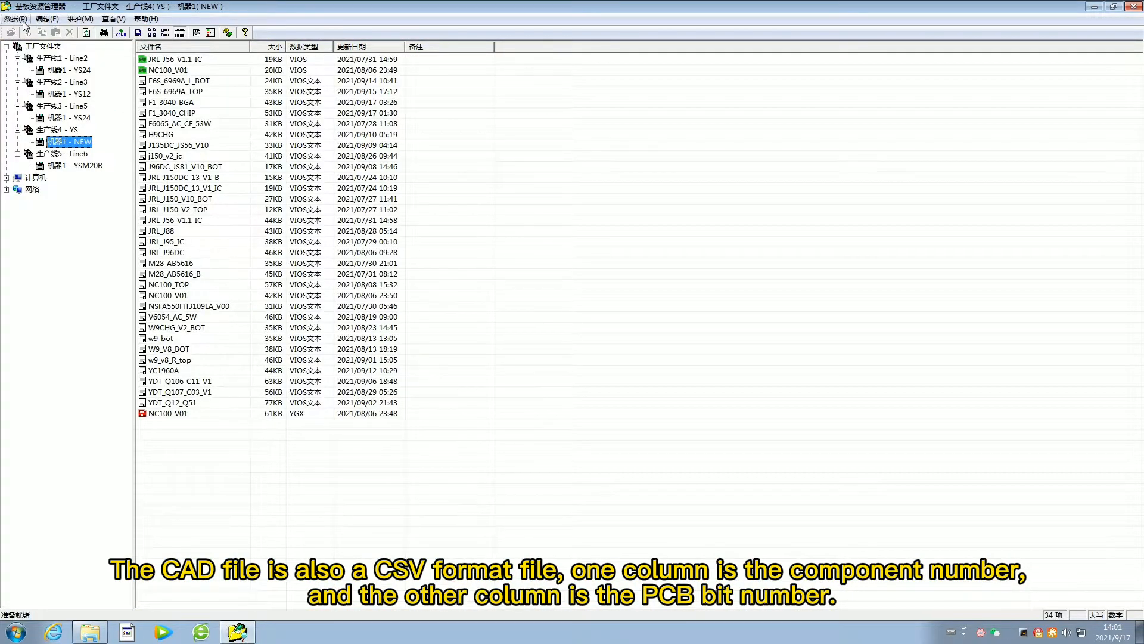
# Start ASCII conversion with VD3519-CAD as CAD data and VD3519H08-BOM as BOM data
pyautogui.click(14, 18)
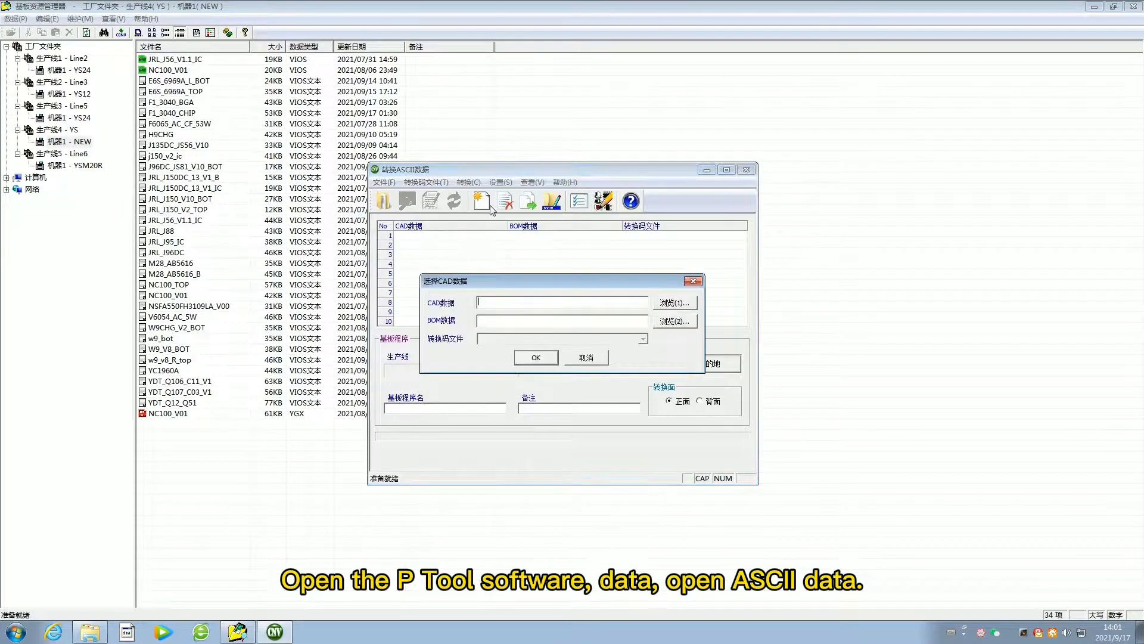
pyautogui.click(672, 302)
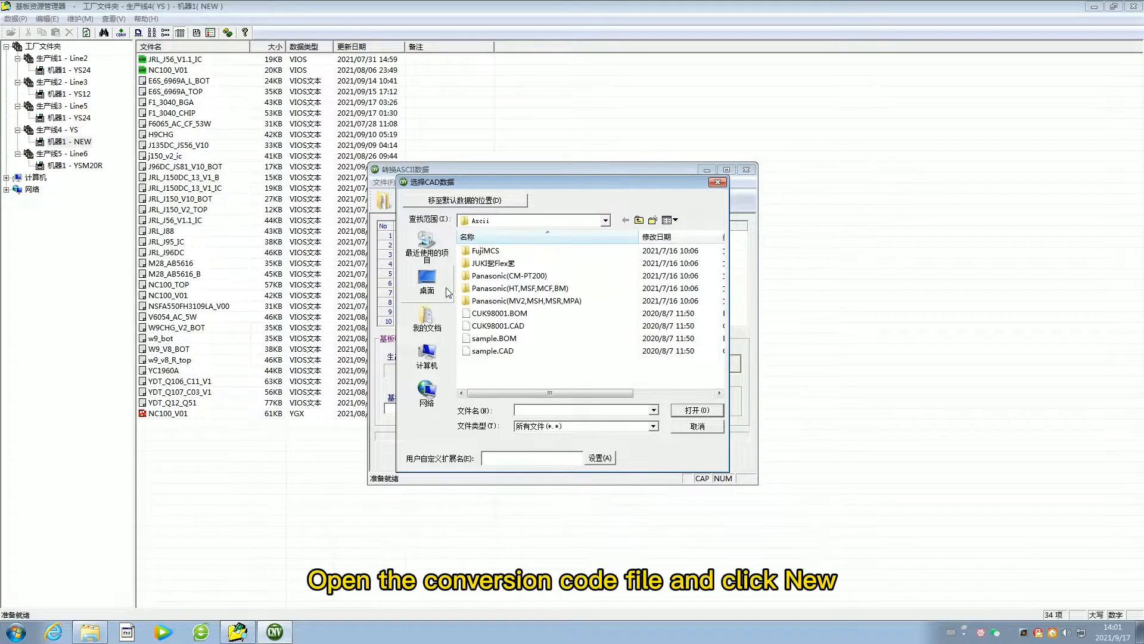
pyautogui.click(427, 281)
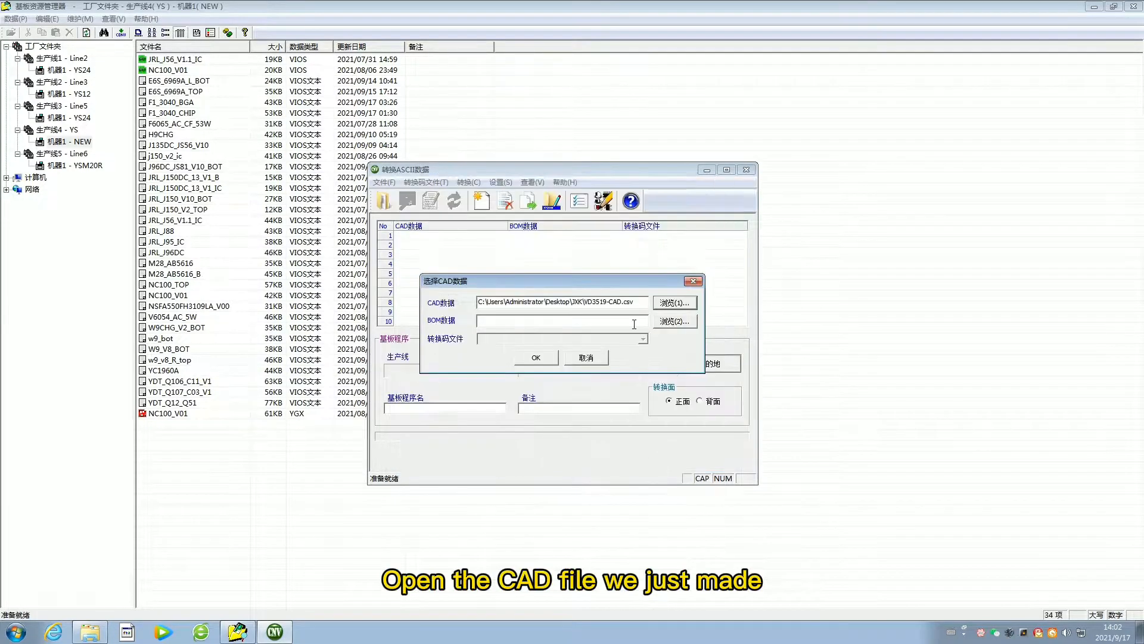
pyautogui.click(673, 320)
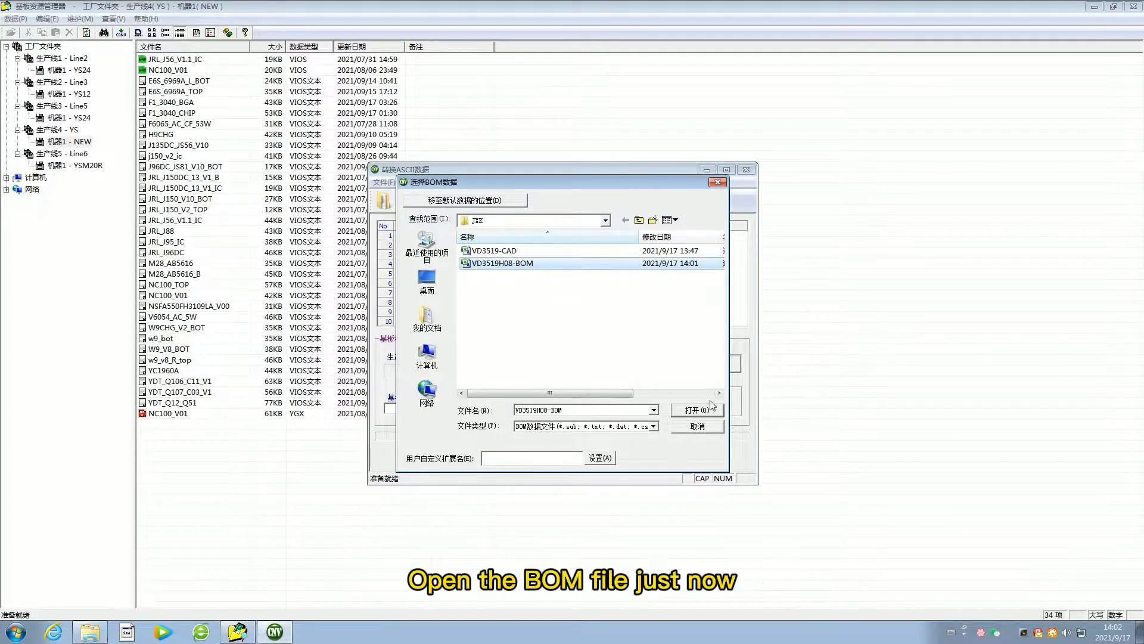
pyautogui.click(693, 409)
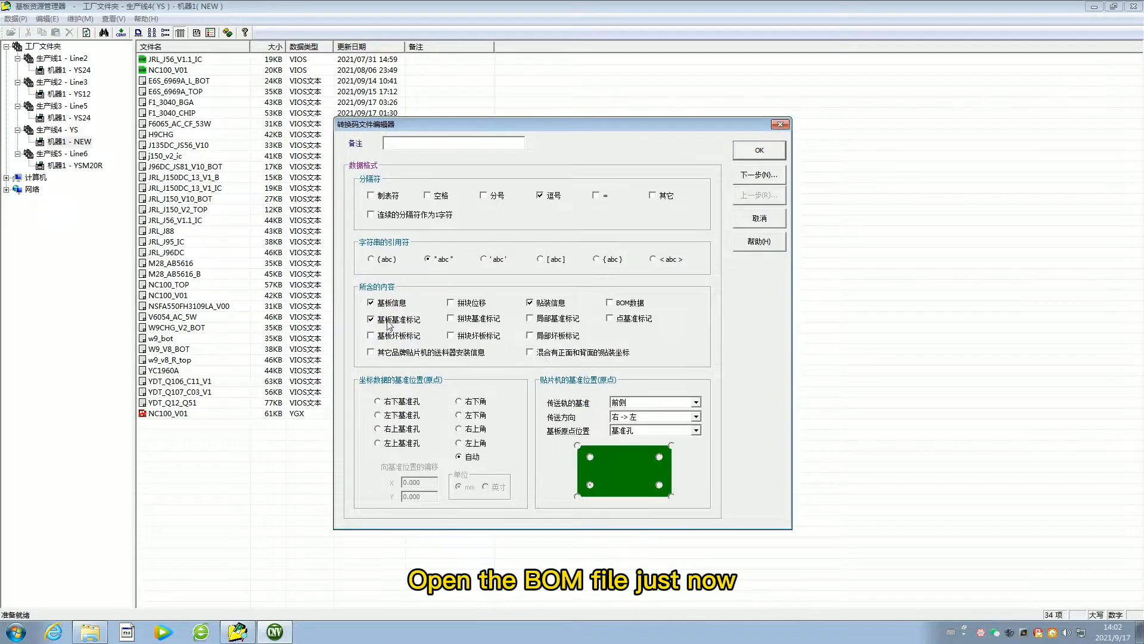
# Drop board information, include BOM data and set board flow to left->right
pyautogui.click(609, 302)
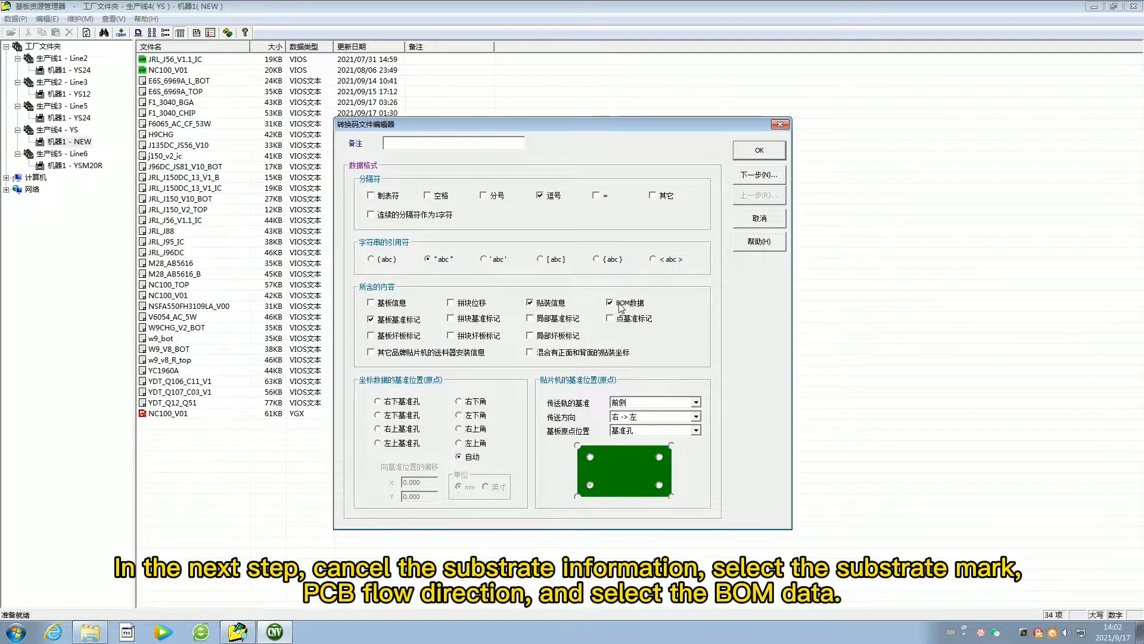
pyautogui.click(698, 417)
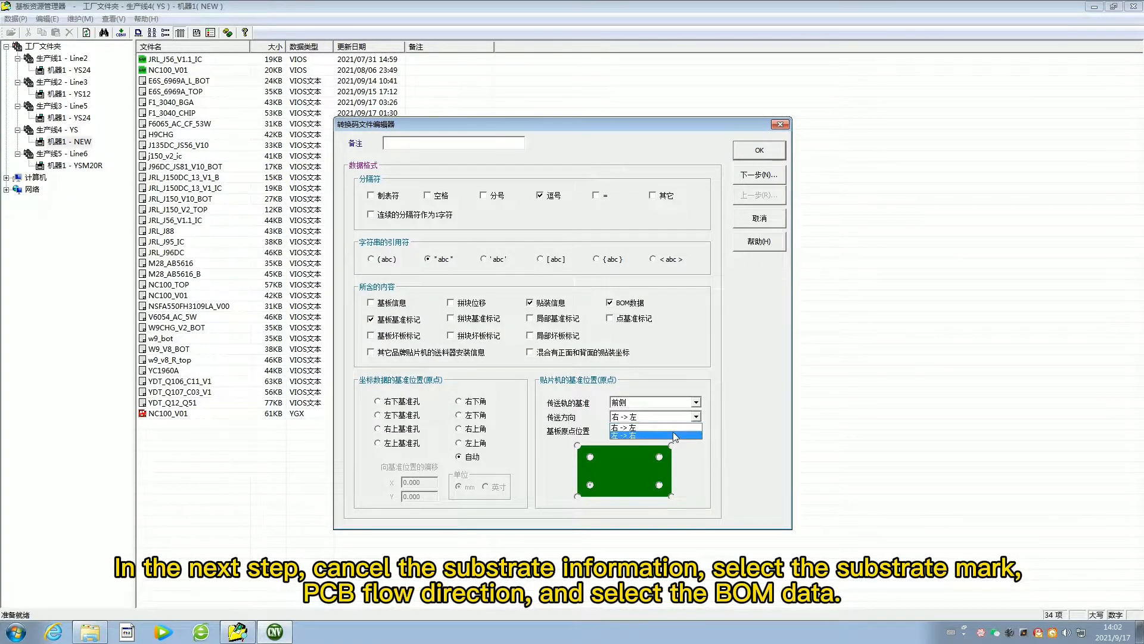
pyautogui.click(636, 435)
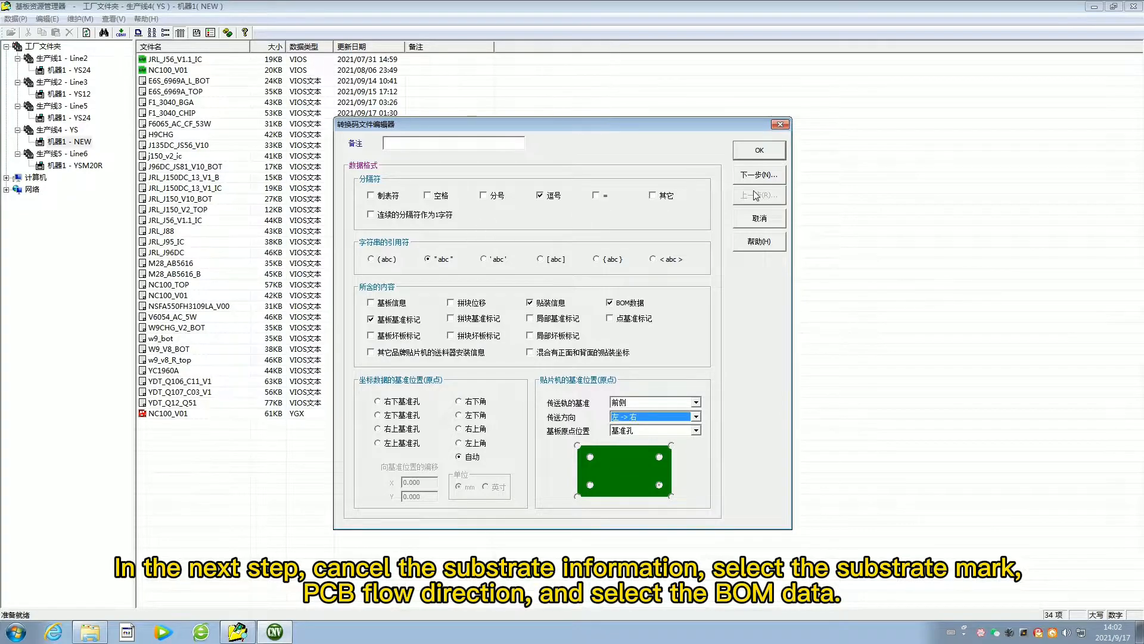
pyautogui.click(758, 174)
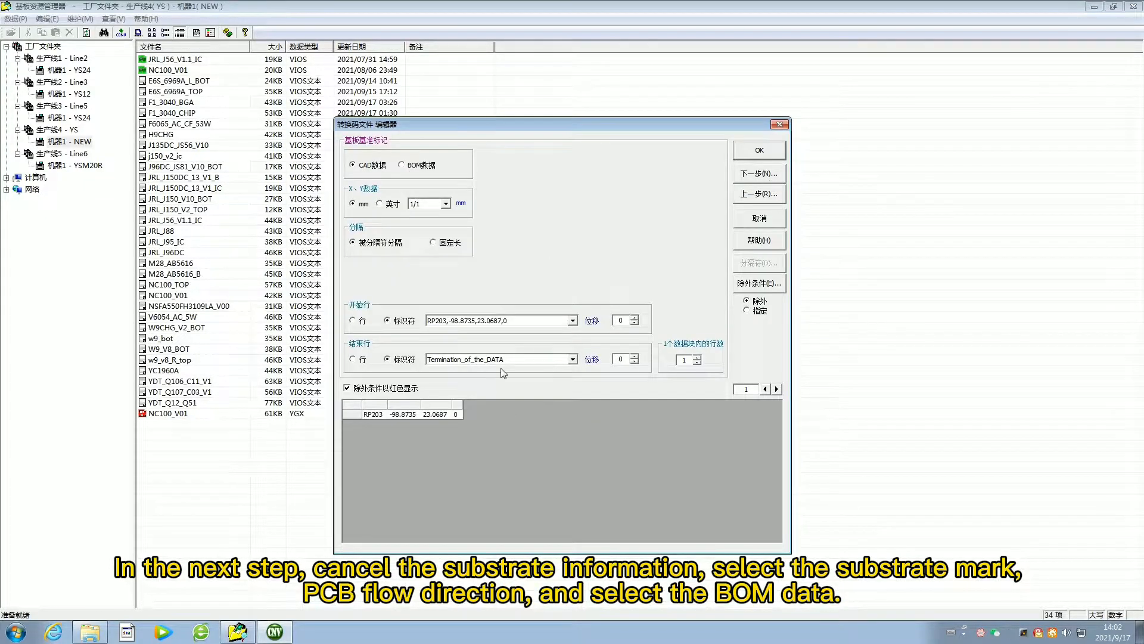
# Leave board fiducial marks out of the content and move on to placement data
pyautogui.click(572, 320)
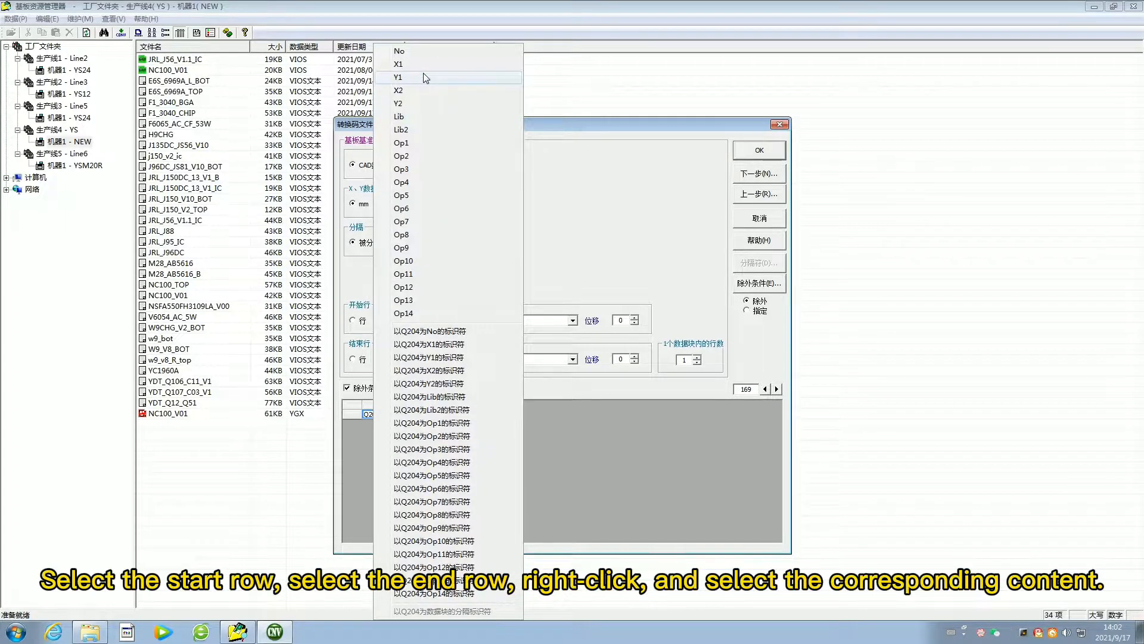
pyautogui.moveTo(434, 130)
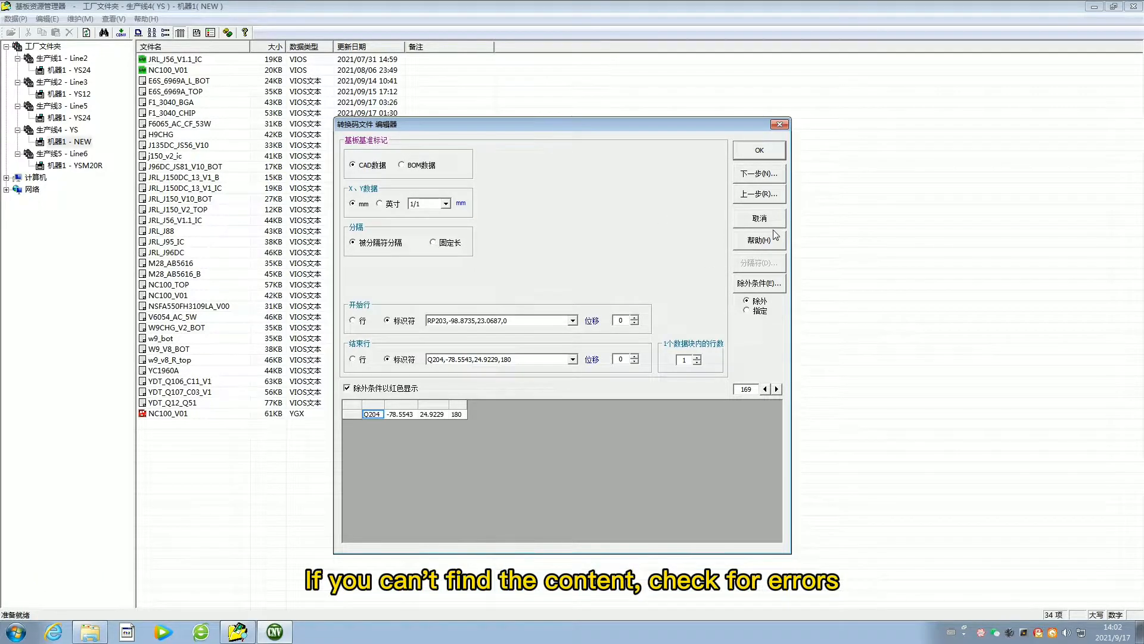
pyautogui.click(759, 174)
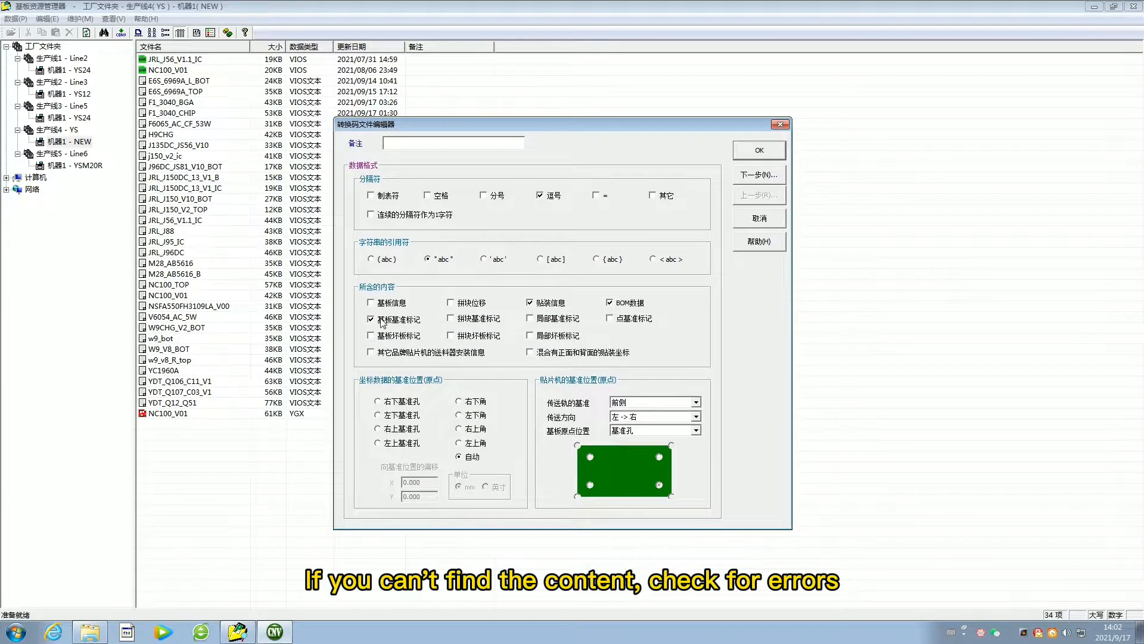
pyautogui.click(372, 318)
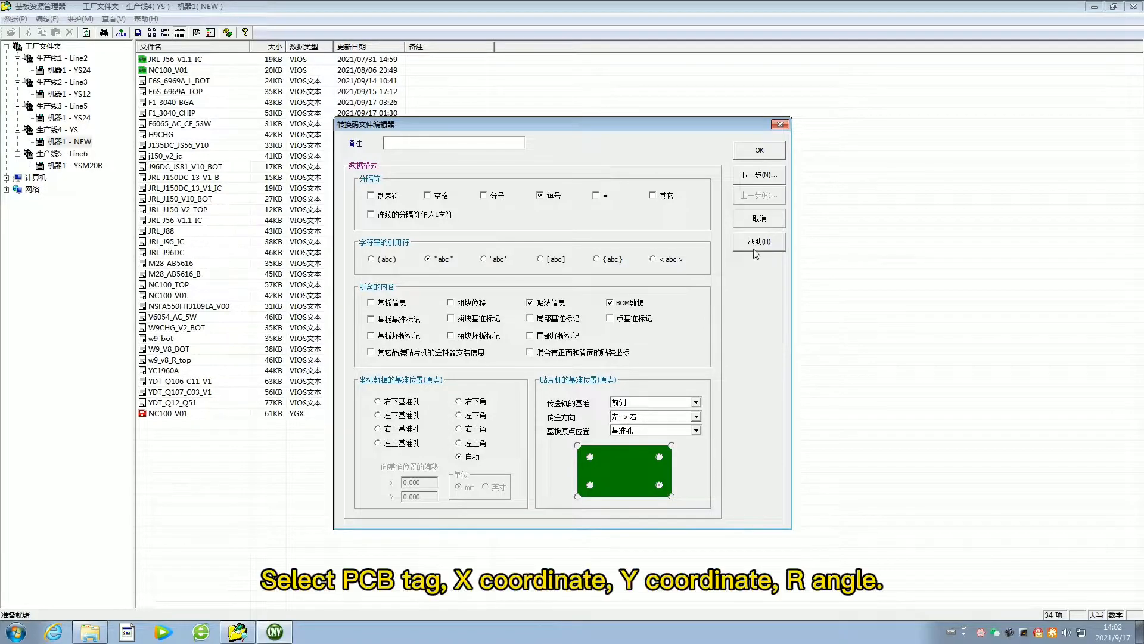
pyautogui.click(758, 174)
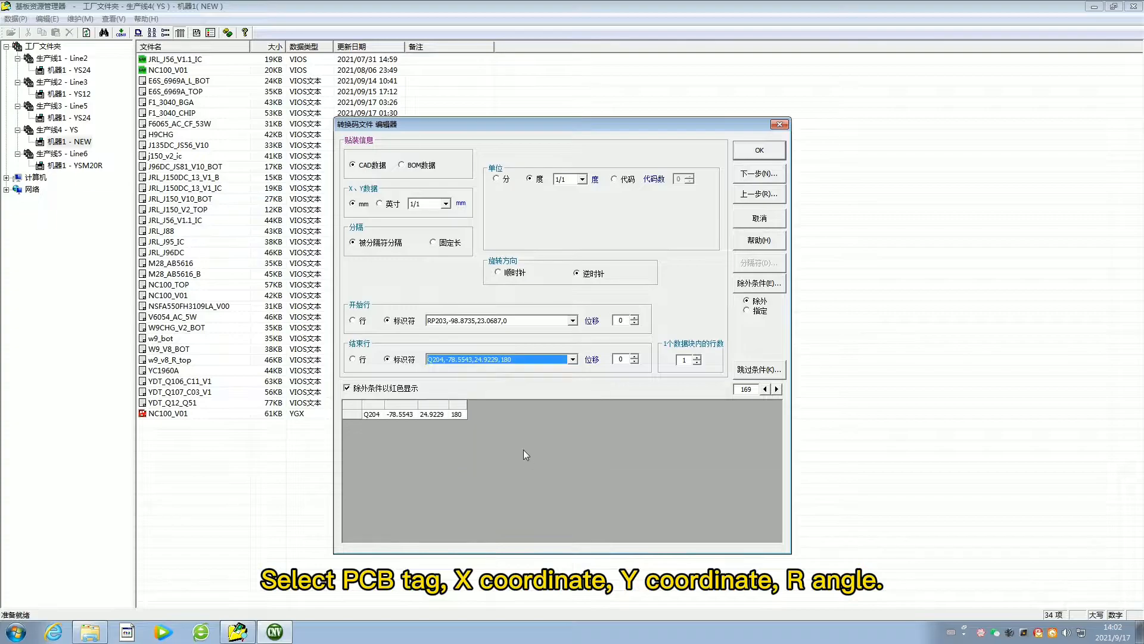
# Map the placement columns ending at Q204 as Ref, X, Y and R
pyautogui.click(574, 358)
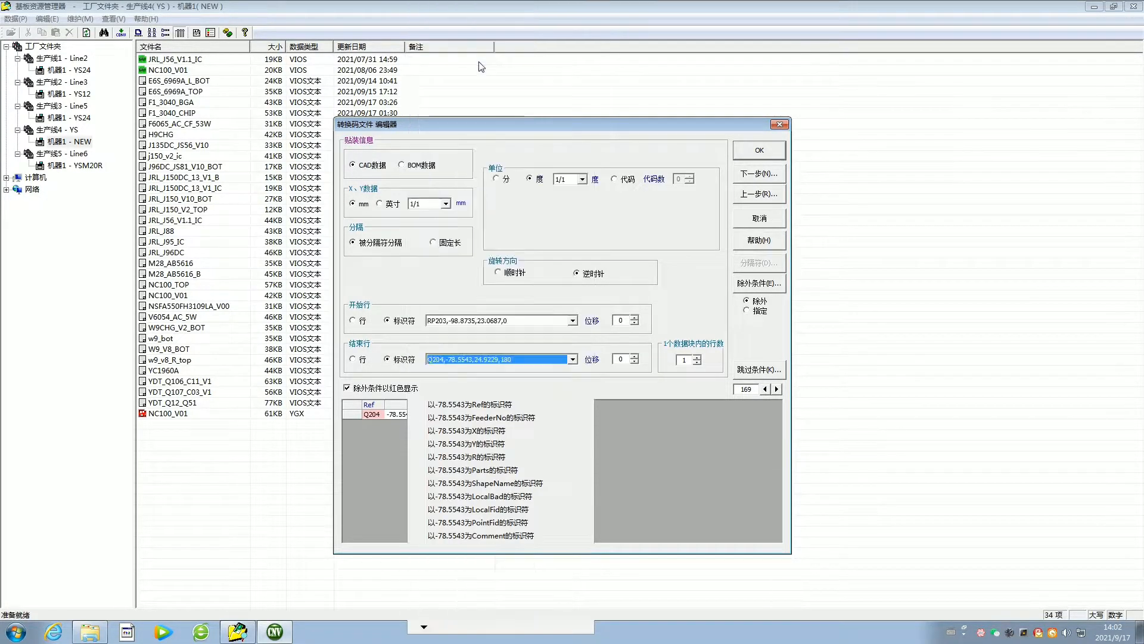
pyautogui.click(571, 359)
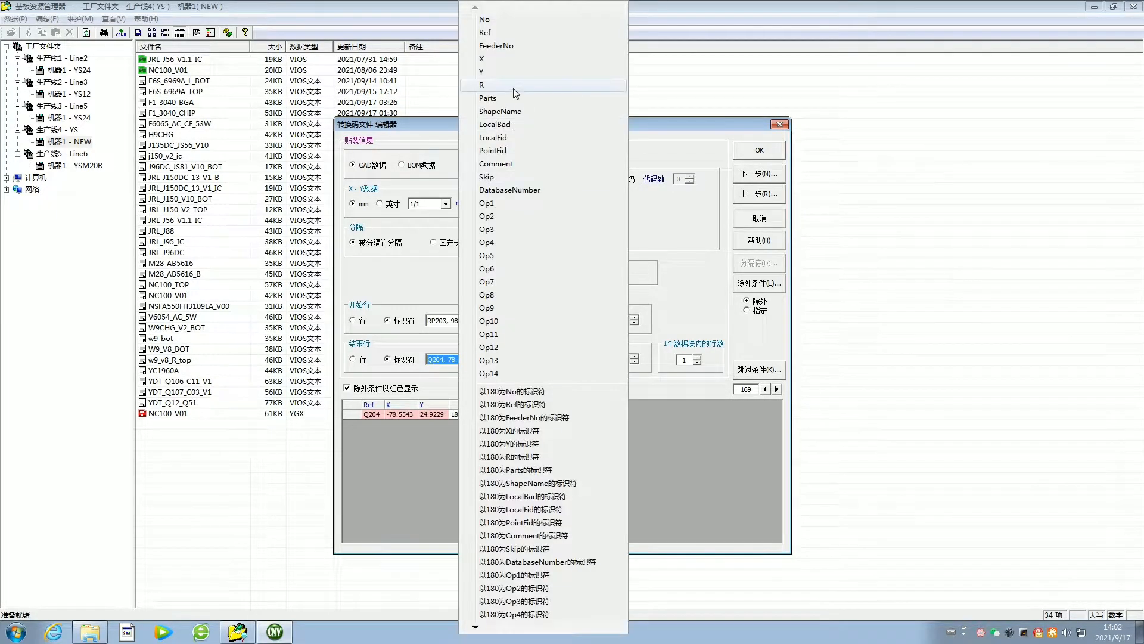
pyautogui.click(482, 85)
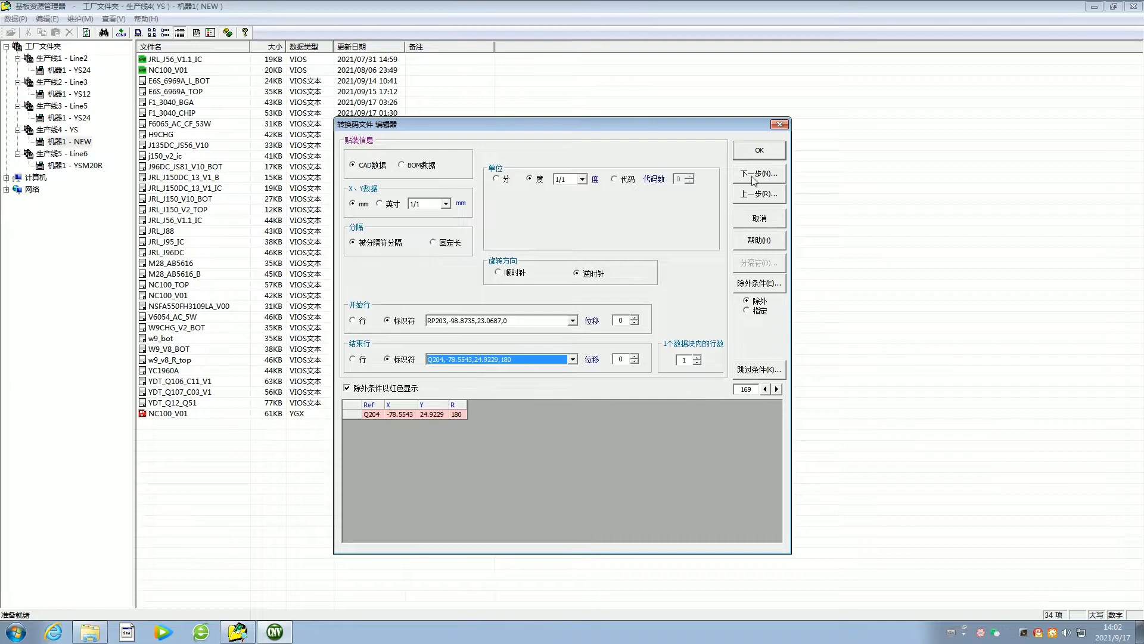
pyautogui.click(401, 164)
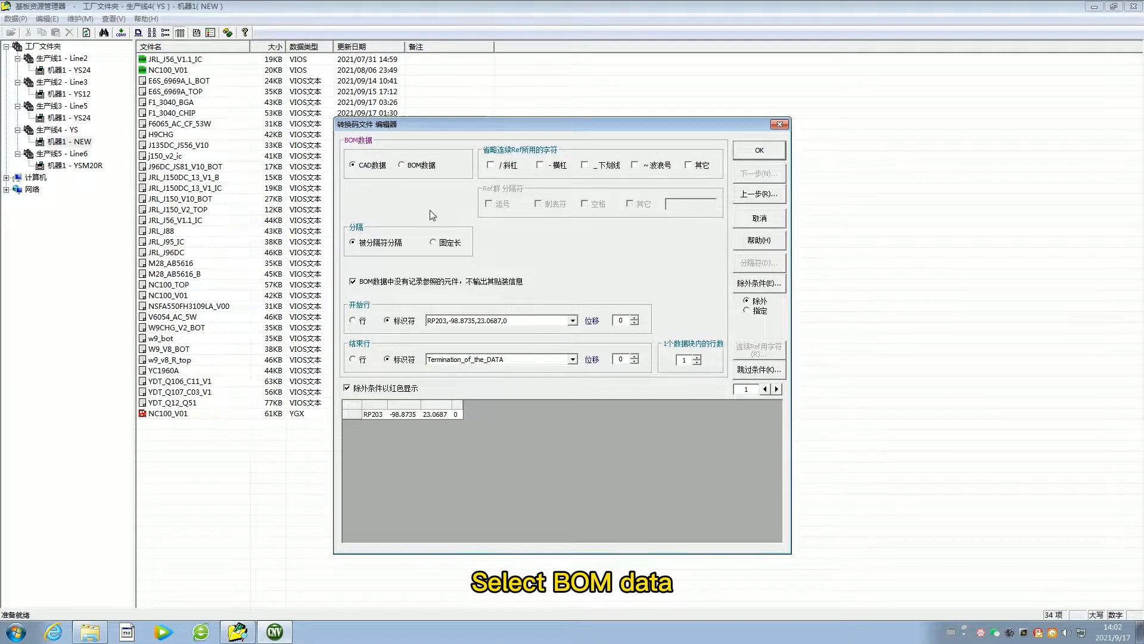
# End BOM data at AR8035, mapping Parts and Ref_Start with space-separated reference groups
pyautogui.click(402, 165)
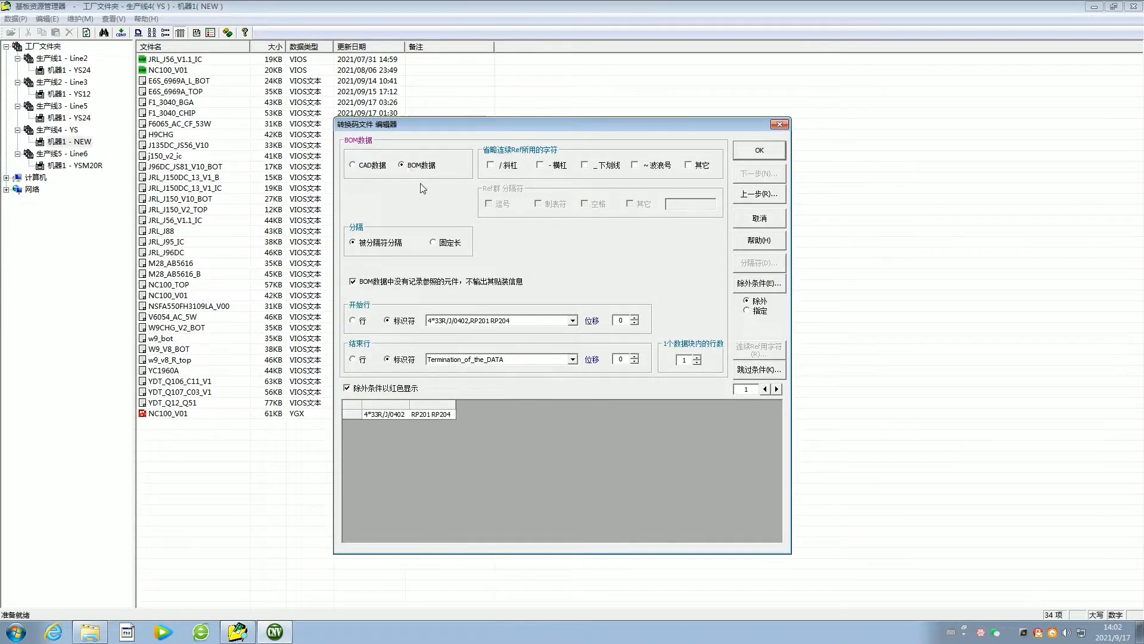
pyautogui.click(573, 319)
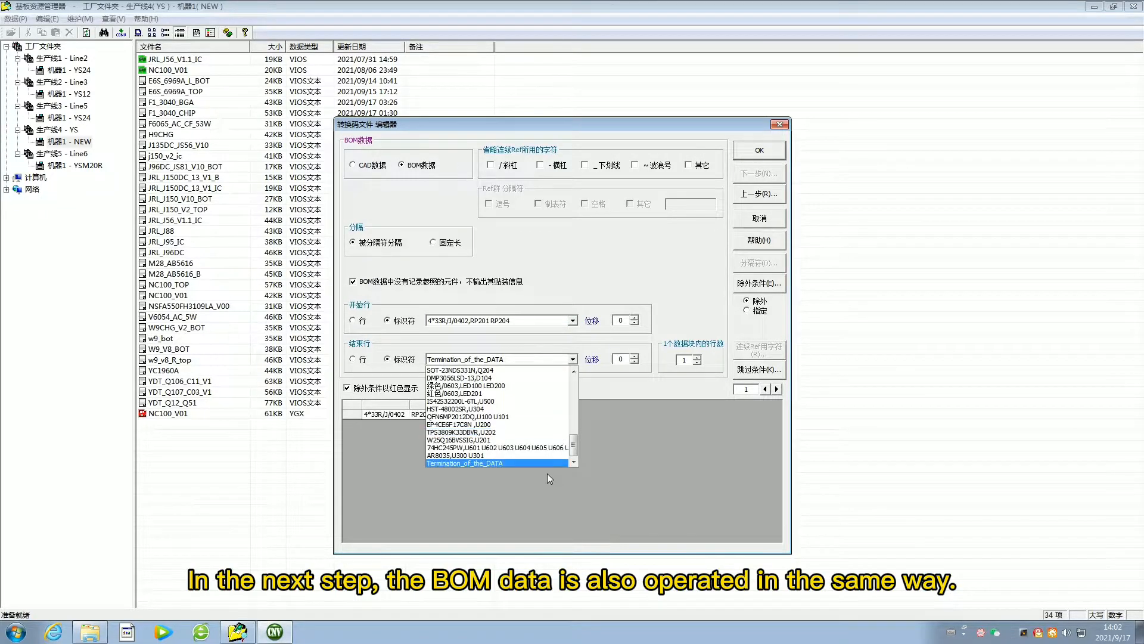
pyautogui.click(474, 454)
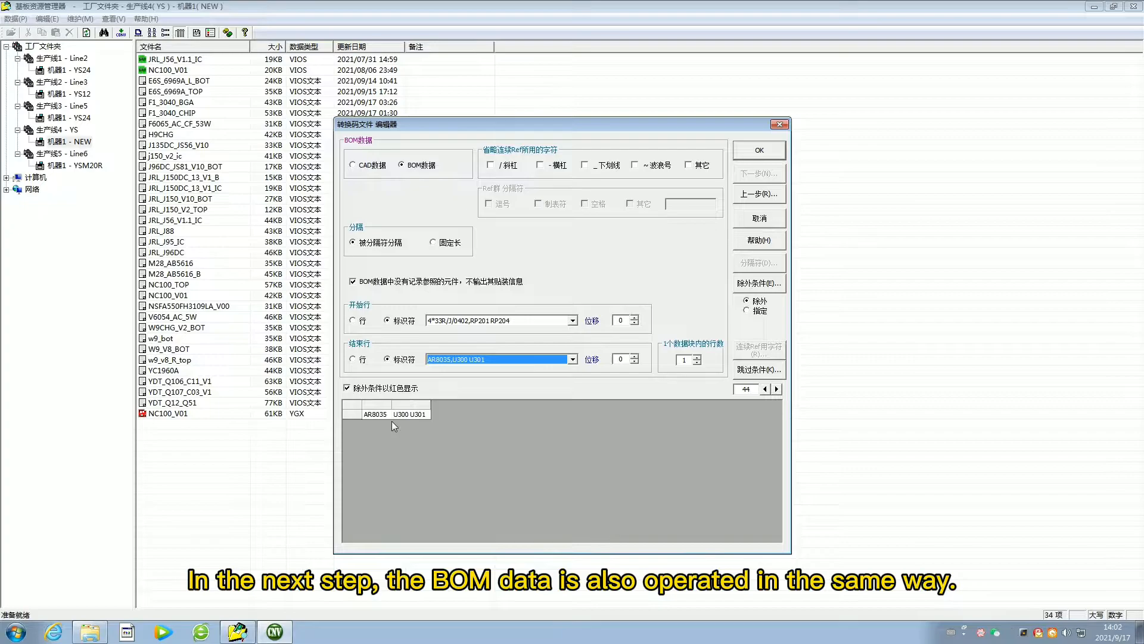
pyautogui.click(572, 359)
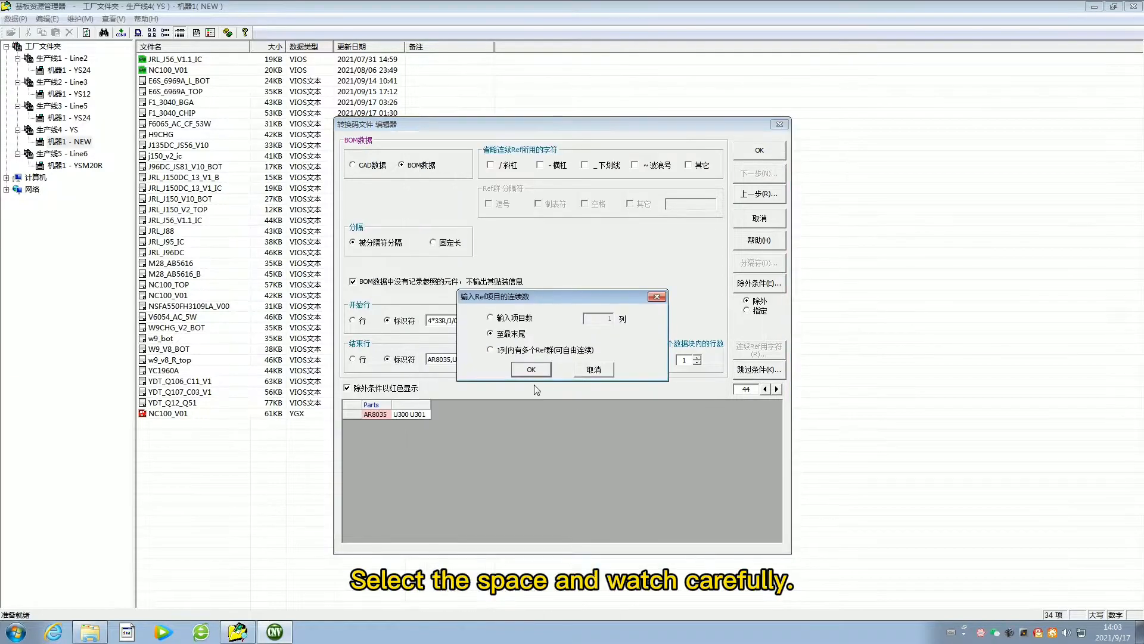
pyautogui.click(530, 369)
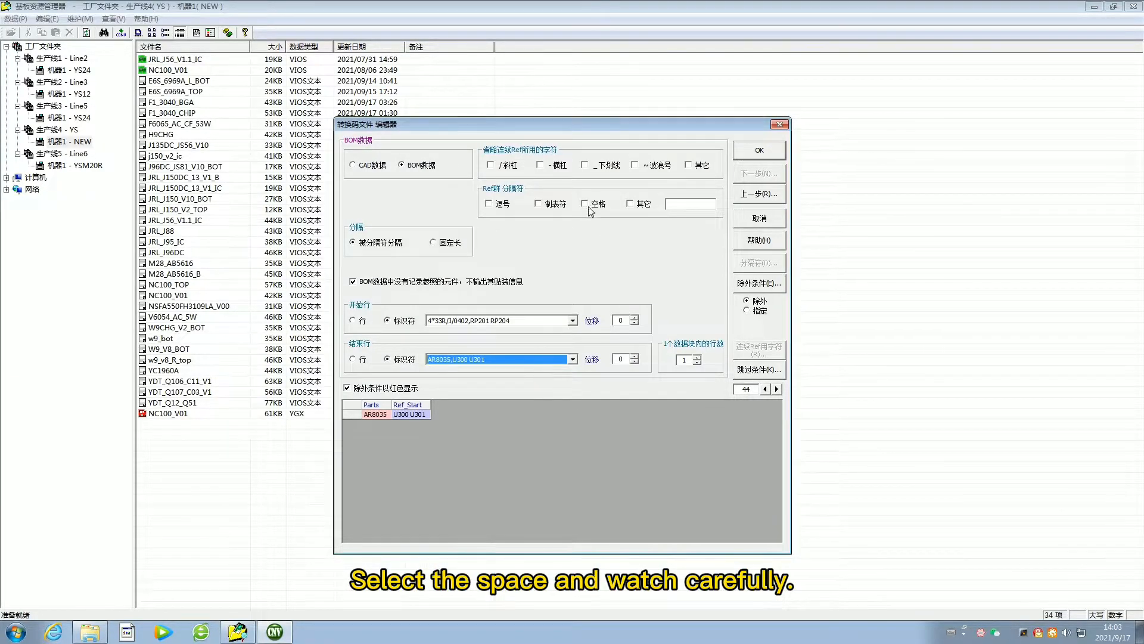
pyautogui.click(586, 203)
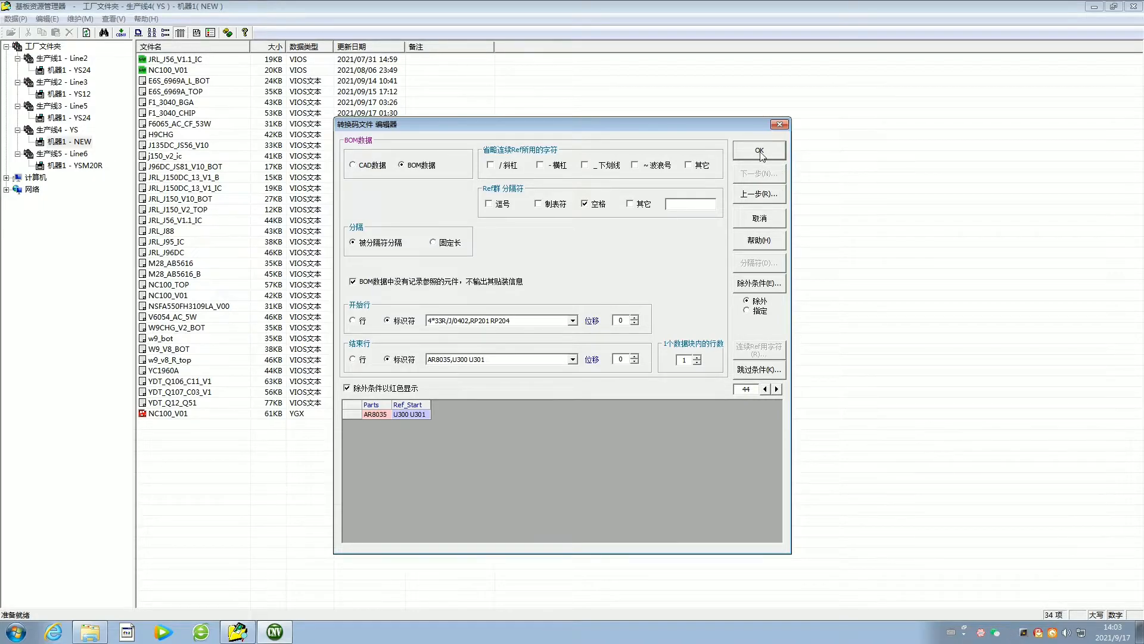
pyautogui.click(759, 150)
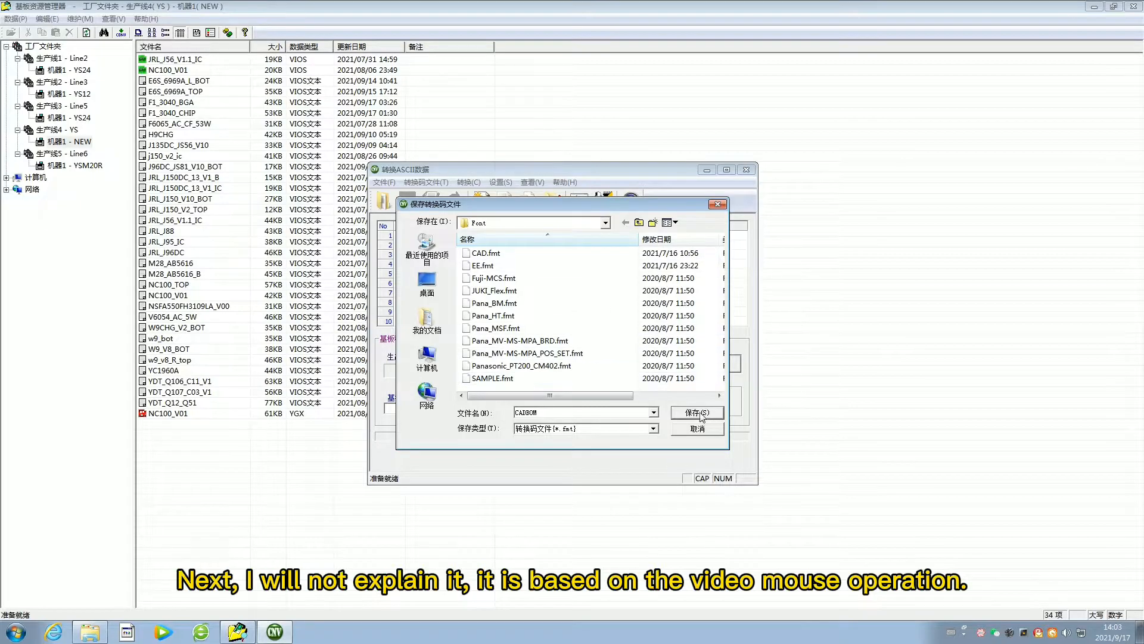
# Save the conversion format as CADBOM.fmt and review the 152-part placement list
pyautogui.click(695, 412)
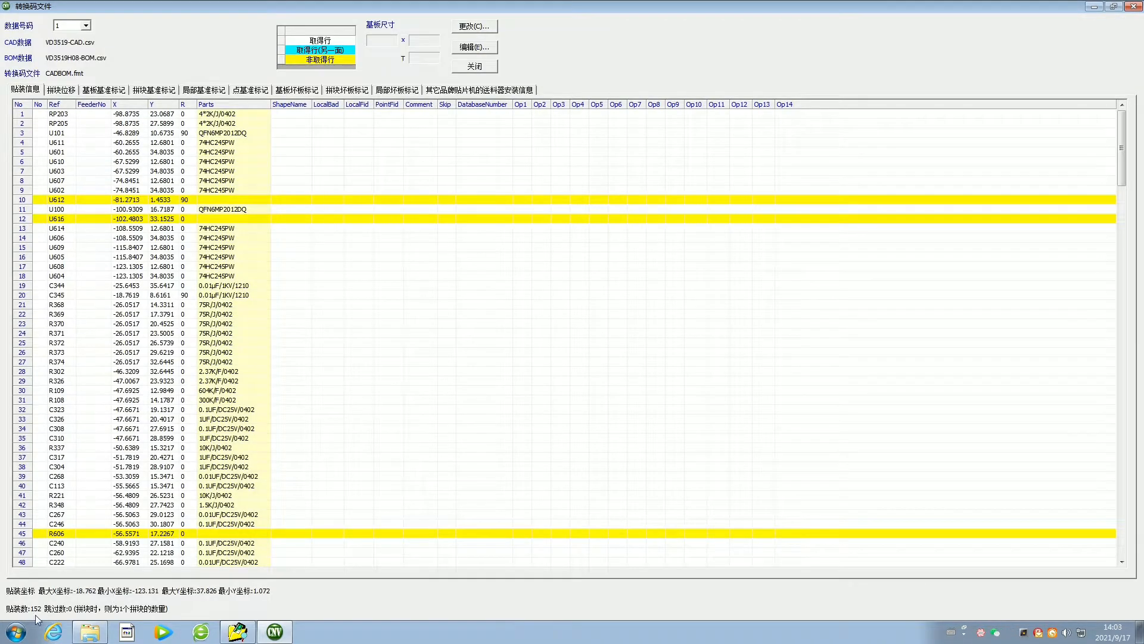
pyautogui.scroll(-3)
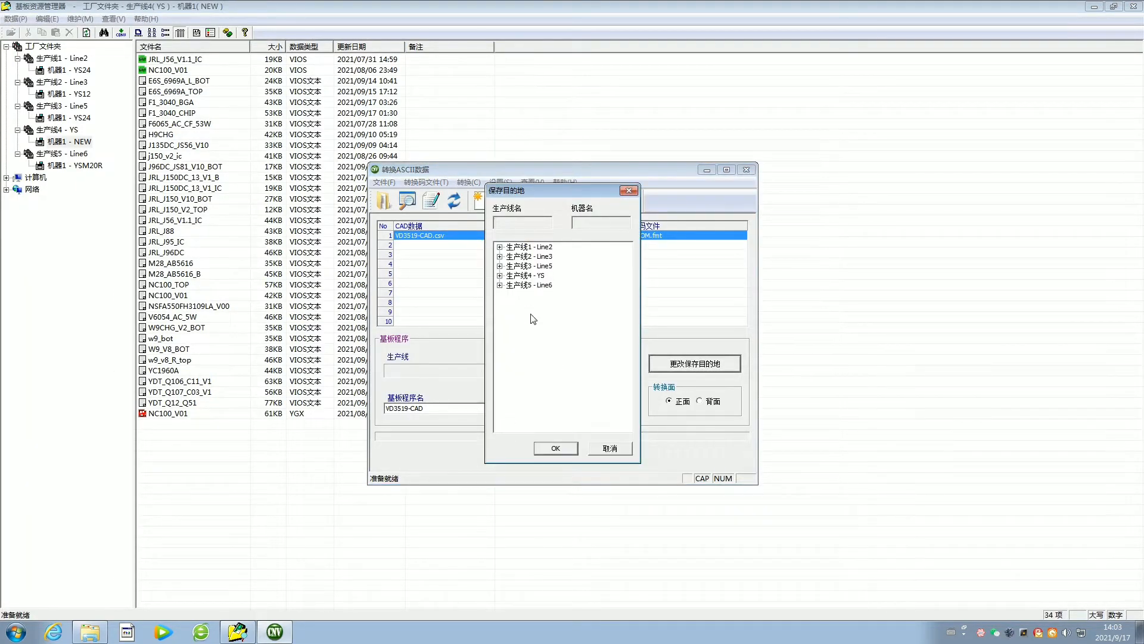
# Make machine 机器1 - YSM20R on Line6 the save destination
pyautogui.click(530, 247)
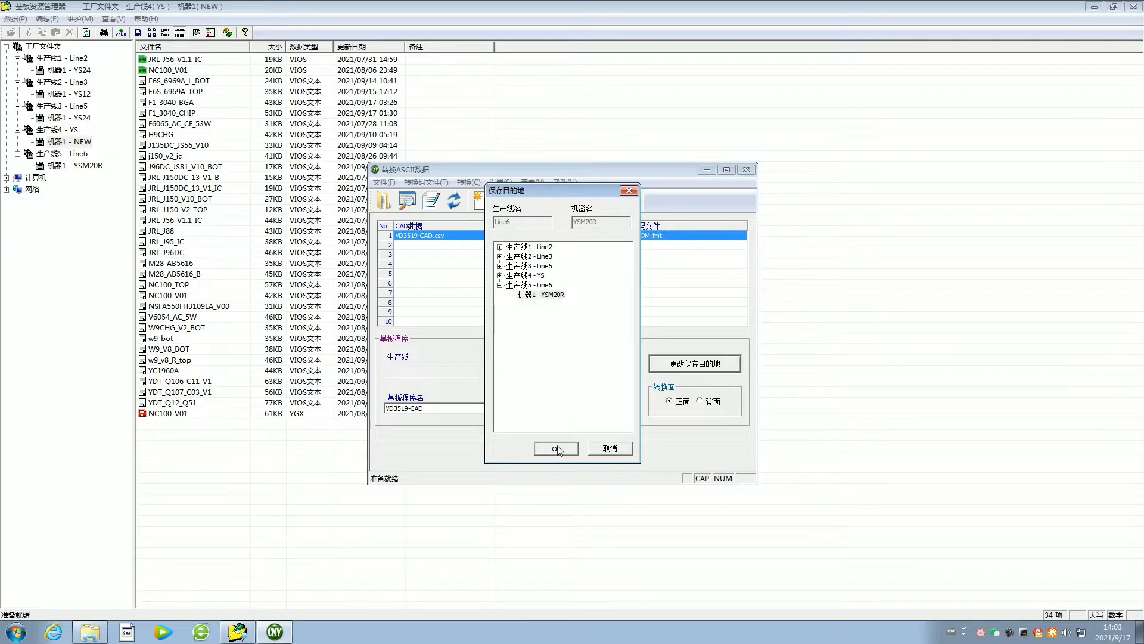
pyautogui.click(554, 448)
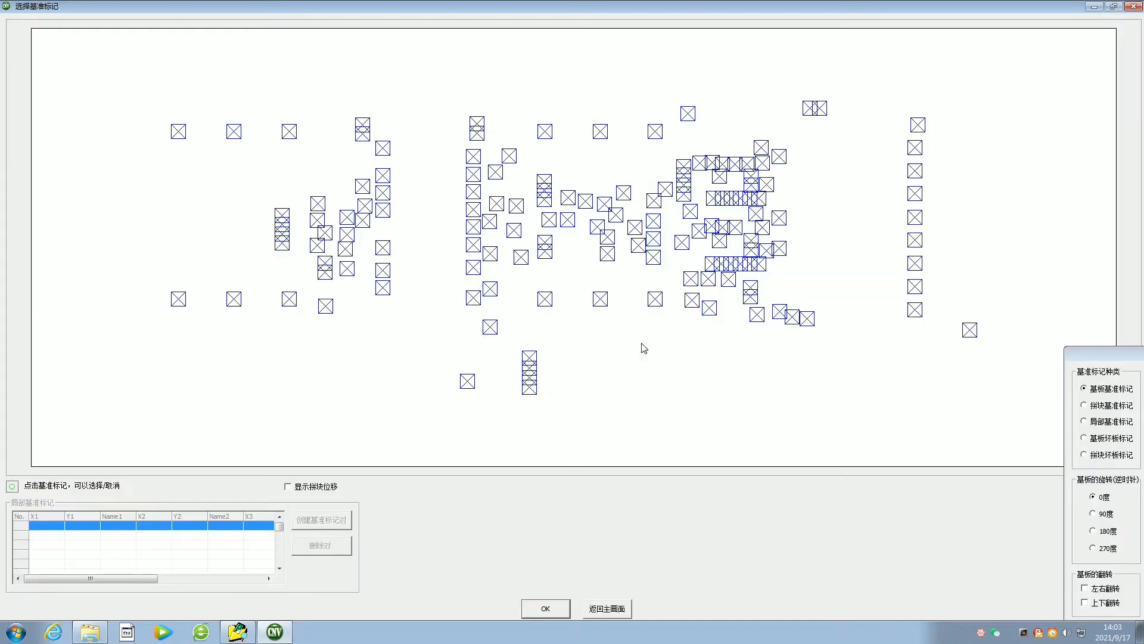
pyautogui.moveTo(598, 565)
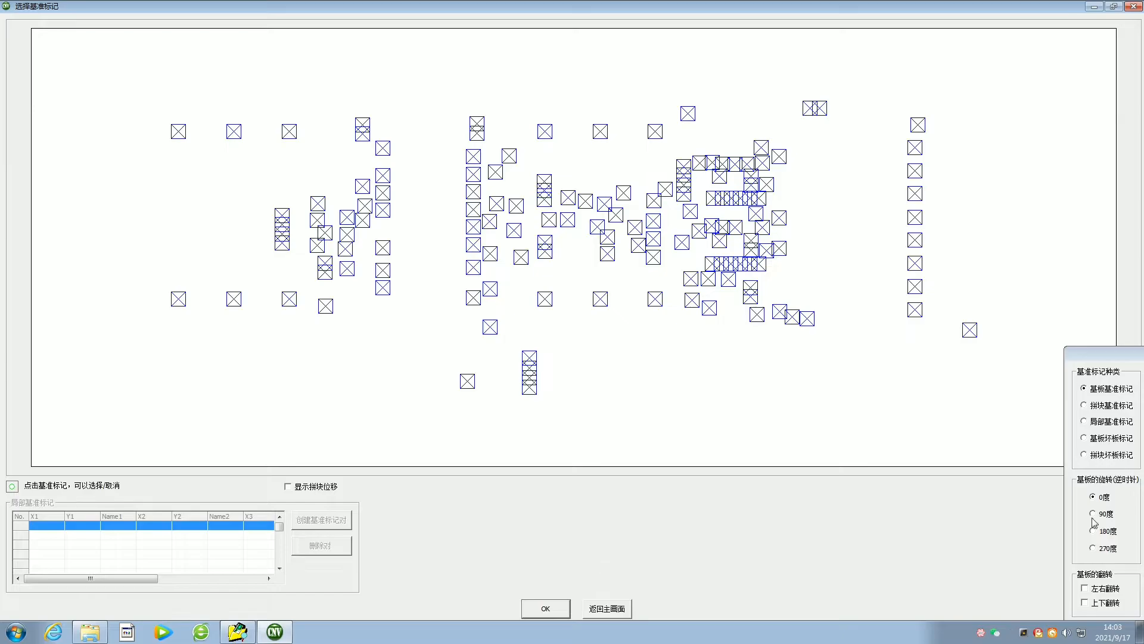
# Choose 90度 board rotation in the fiducial window and run the conversion
pyautogui.click(1093, 513)
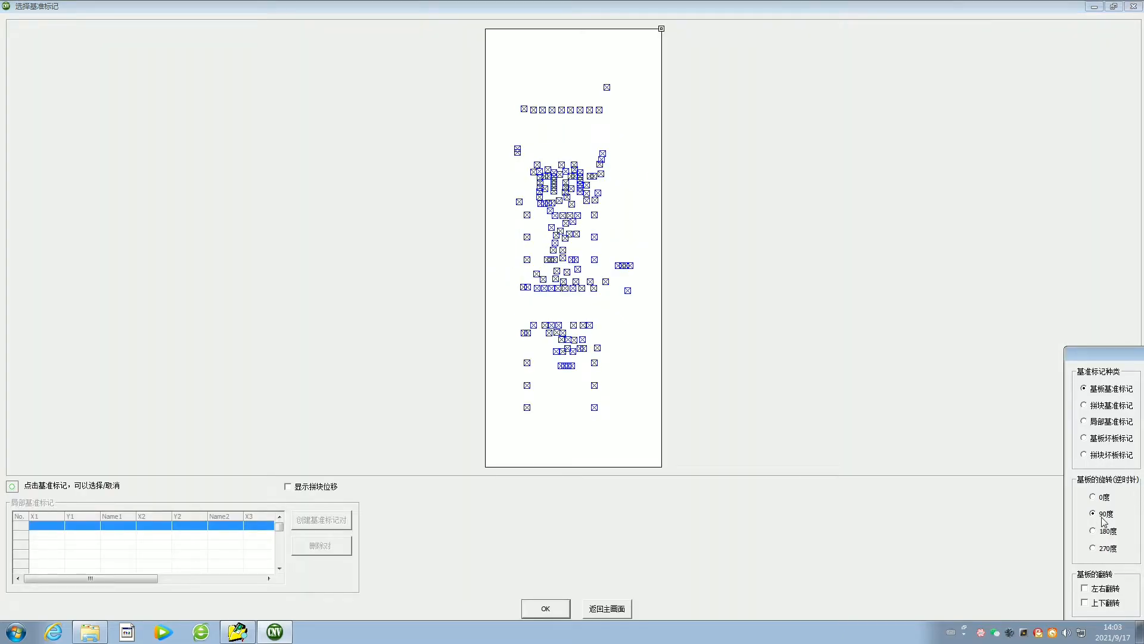
pyautogui.click(545, 608)
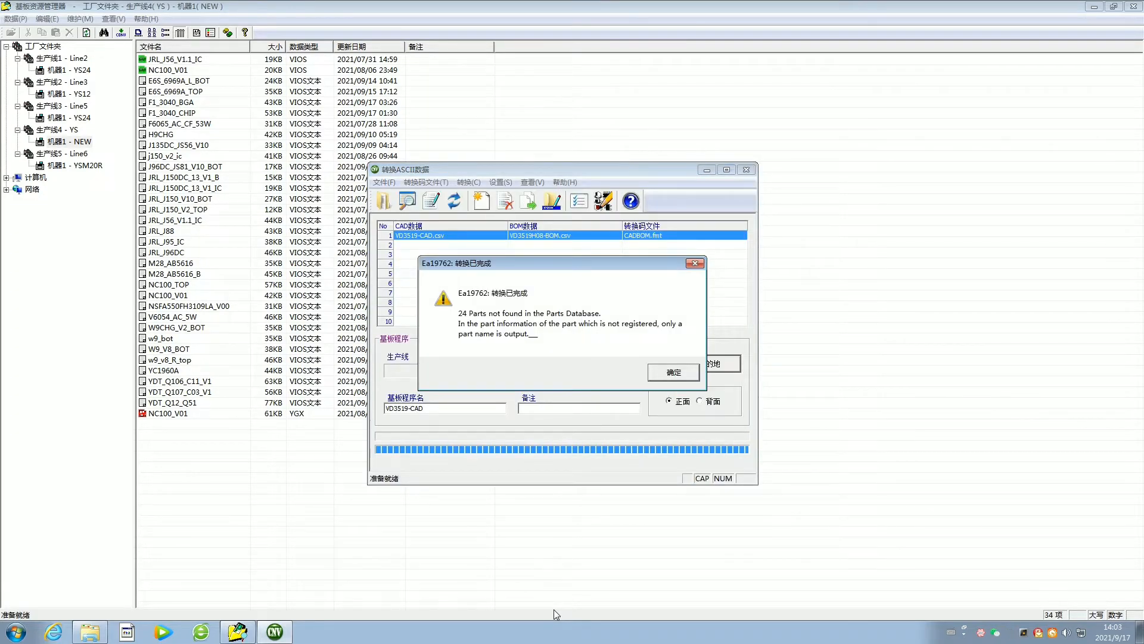
# Dismiss the completion notice, leave the converter and show Line6's 机器1 - YSM20R program files
pyautogui.click(672, 372)
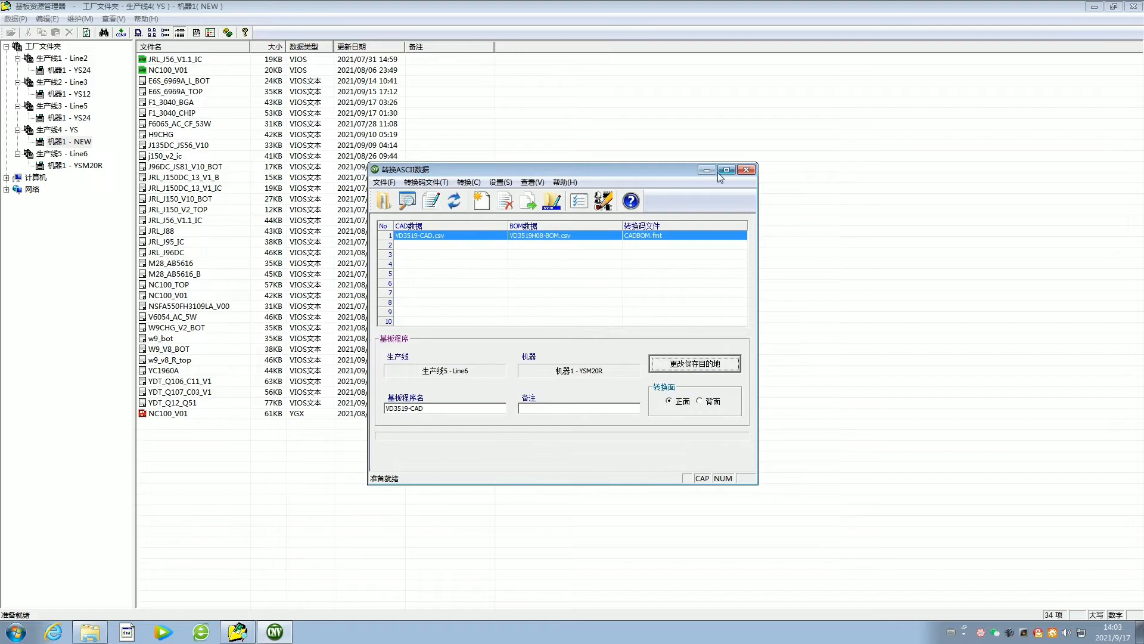
pyautogui.click(746, 170)
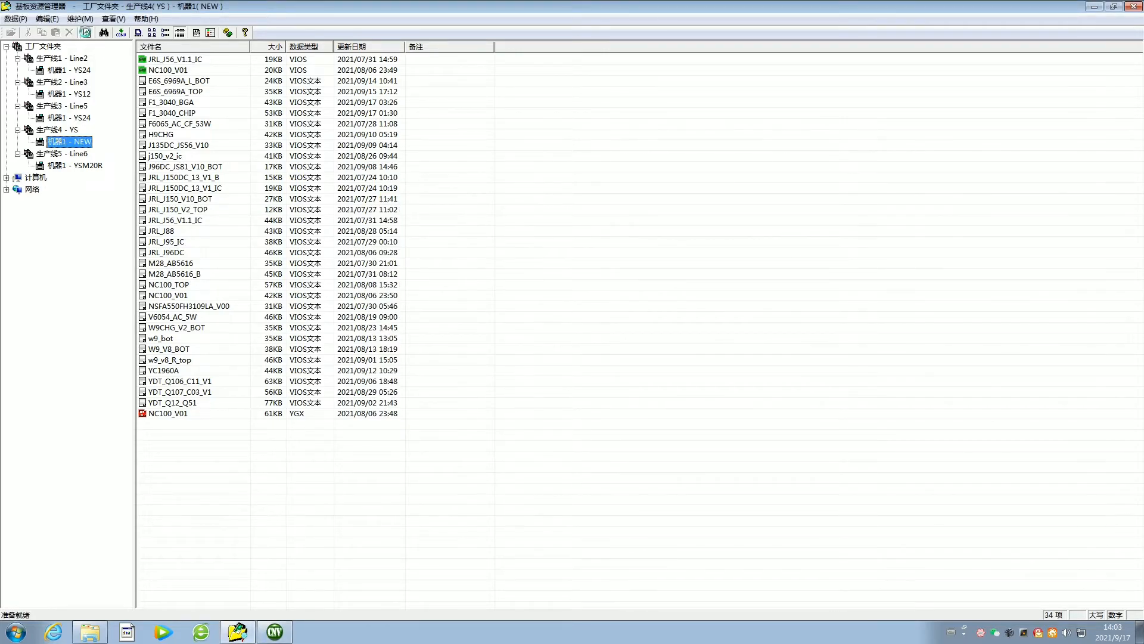
pyautogui.click(62, 154)
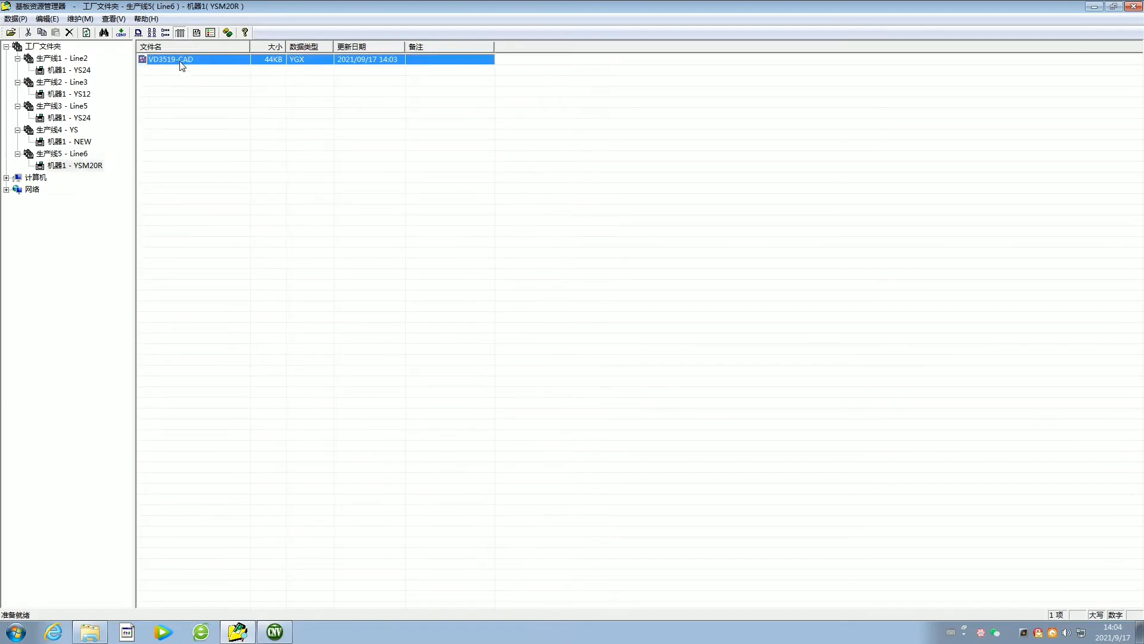
# Load VD3519-CAD in the board editor, review the 元件 component list, then return to 贴装 placements
pyautogui.doubleClick(169, 59)
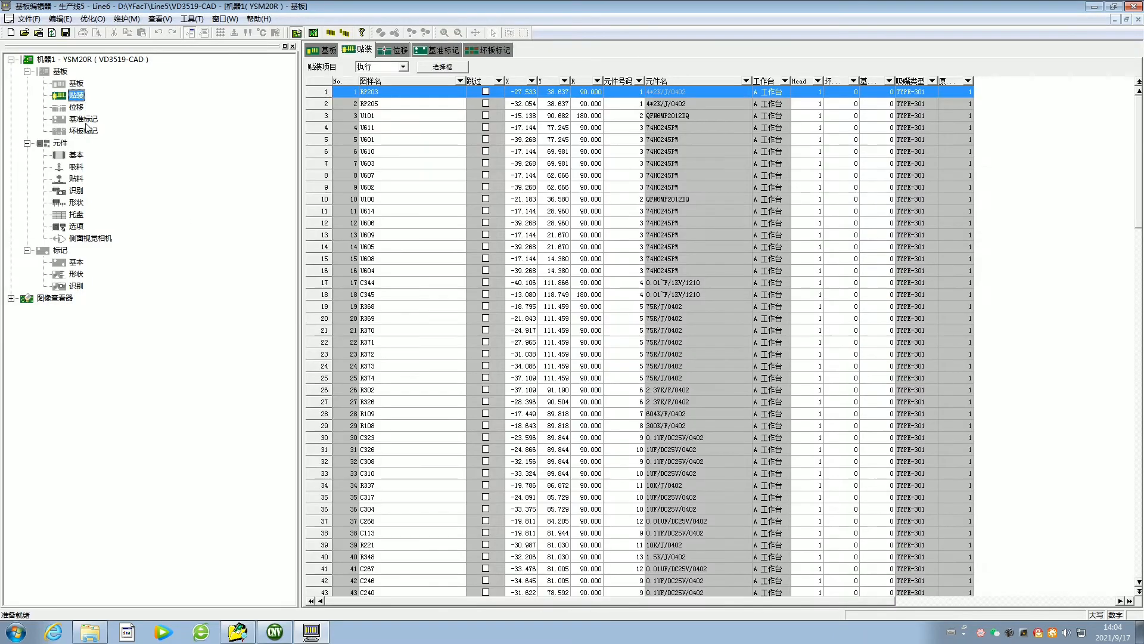
pyautogui.click(60, 143)
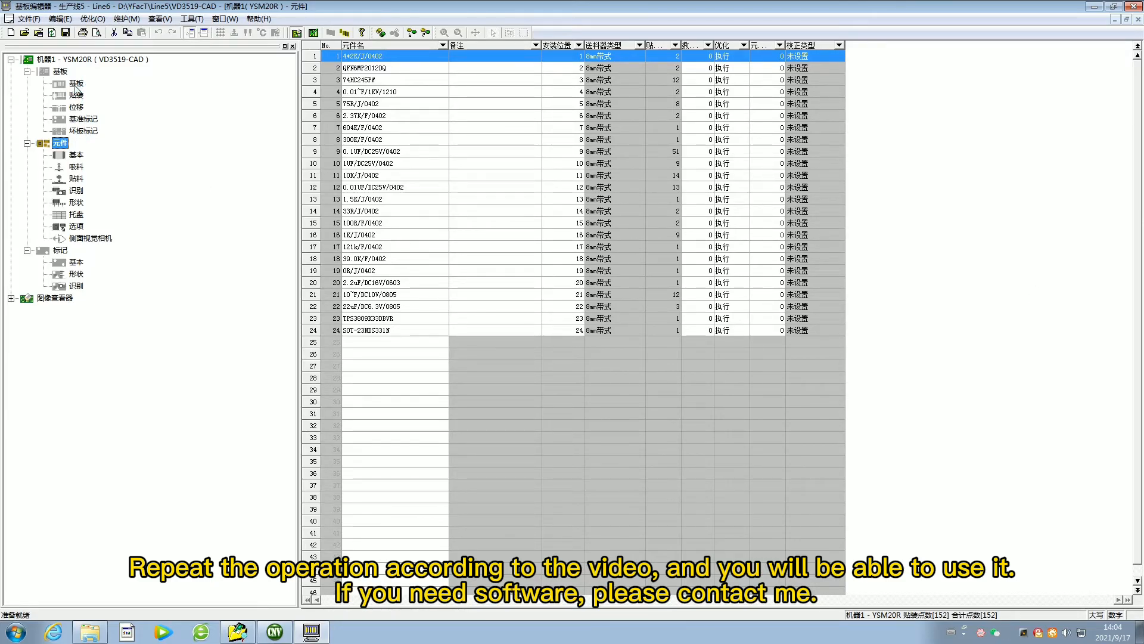
pyautogui.click(77, 94)
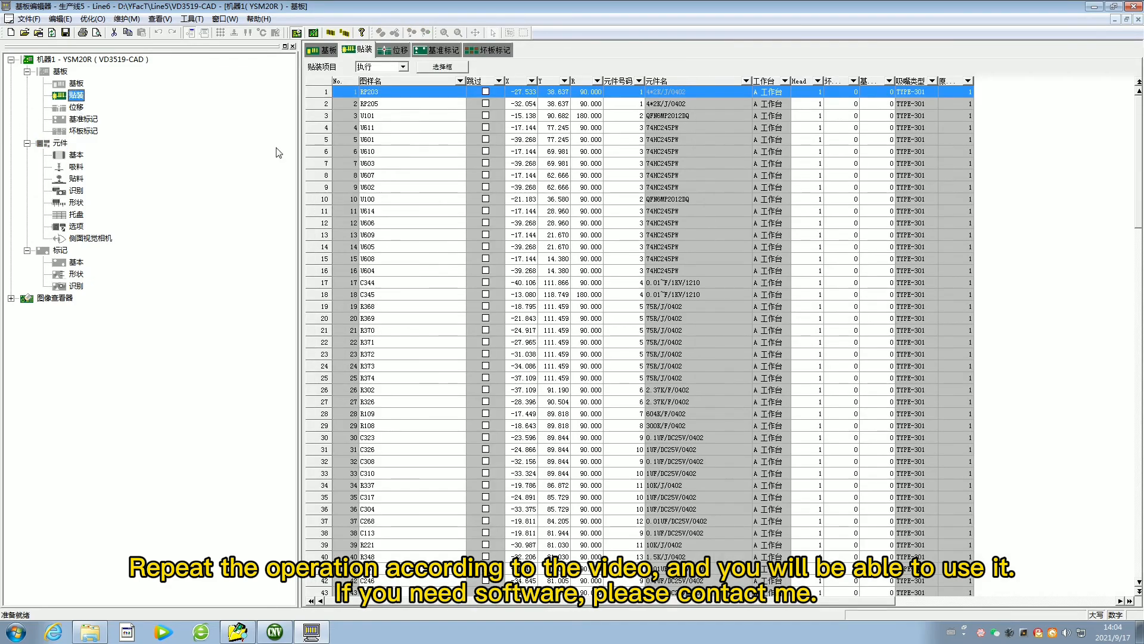
pyautogui.moveTo(1065, 286)
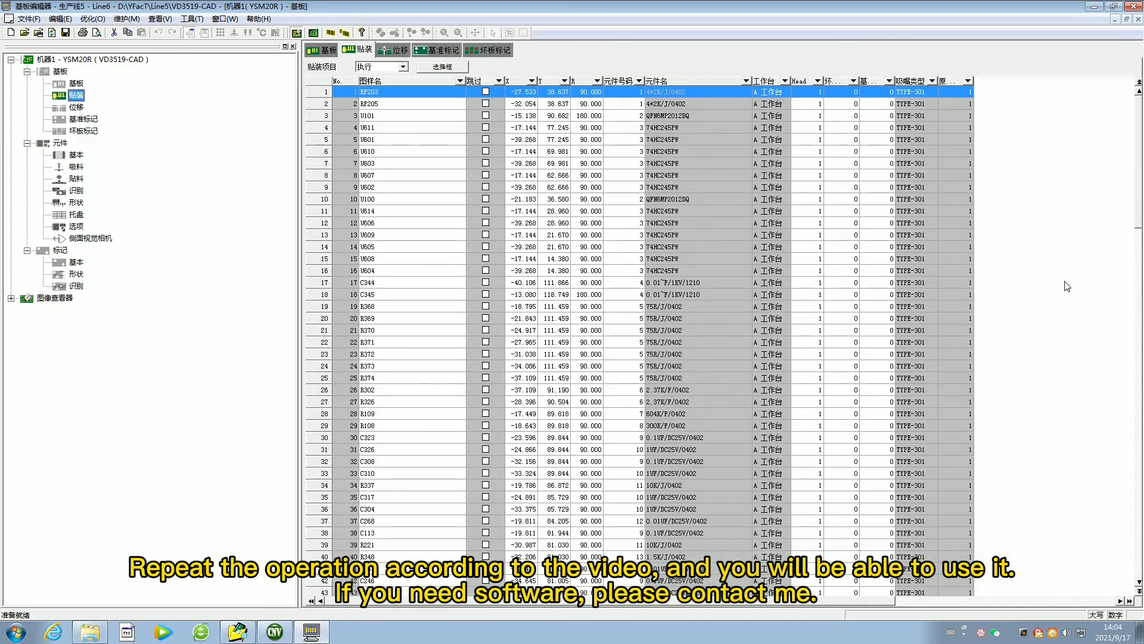